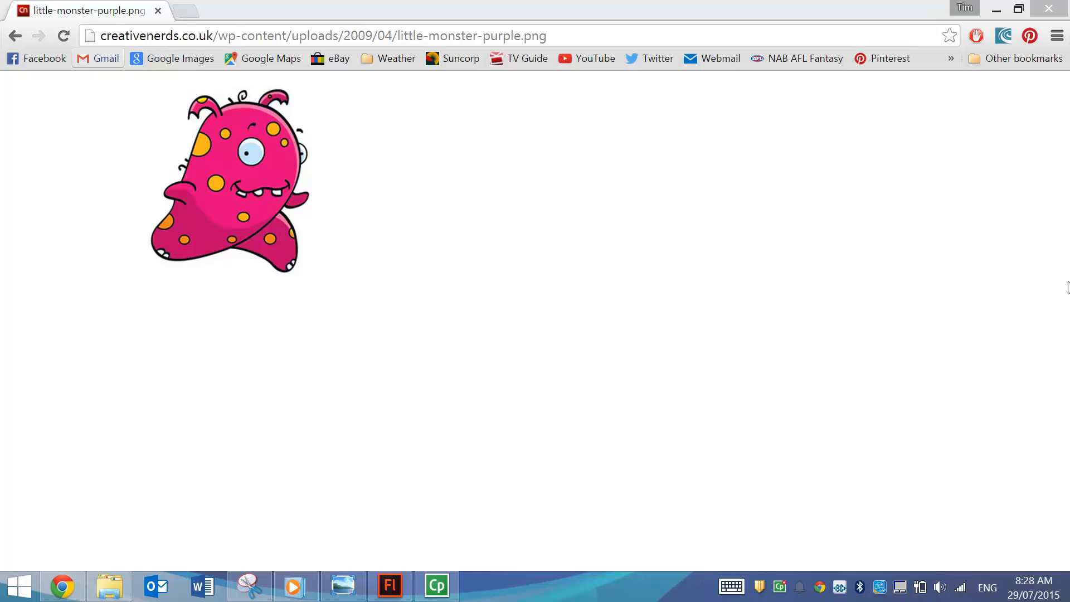
mouse_move(303, 222)
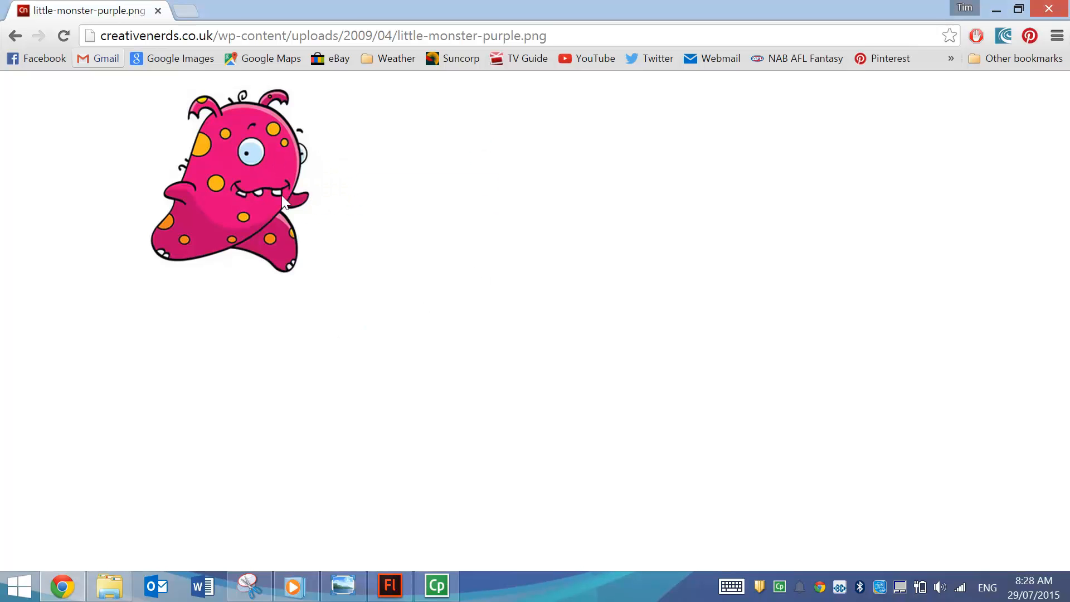
- Copy the pink monster image from Chrome to the clipboard
left_click(390, 586)
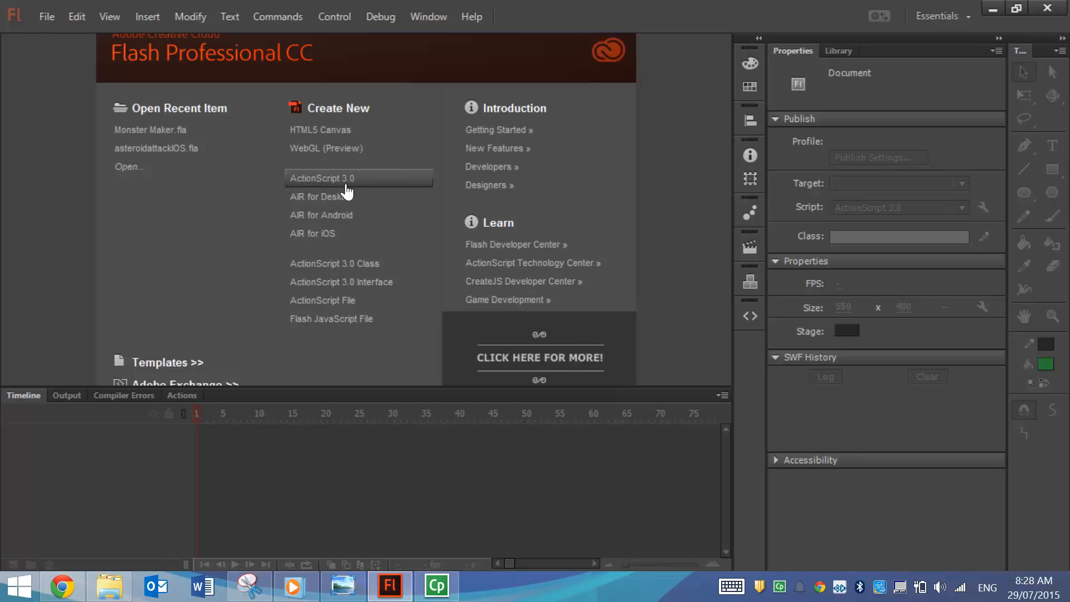
mouse_move(340, 218)
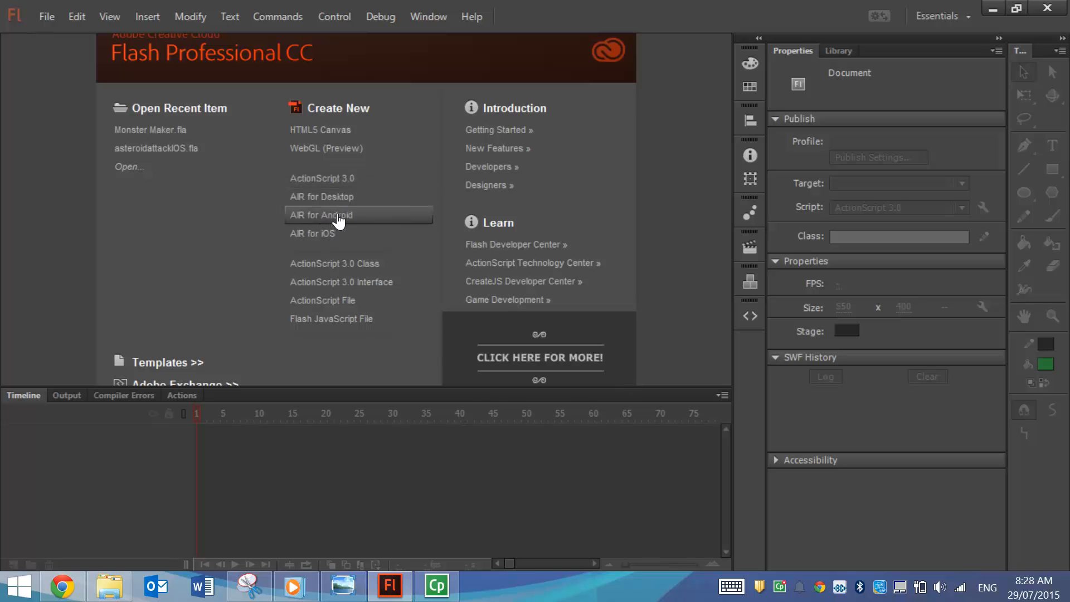
- Create a new AIR for Android document (480 by 800) and fit the stage in view
left_click(321, 215)
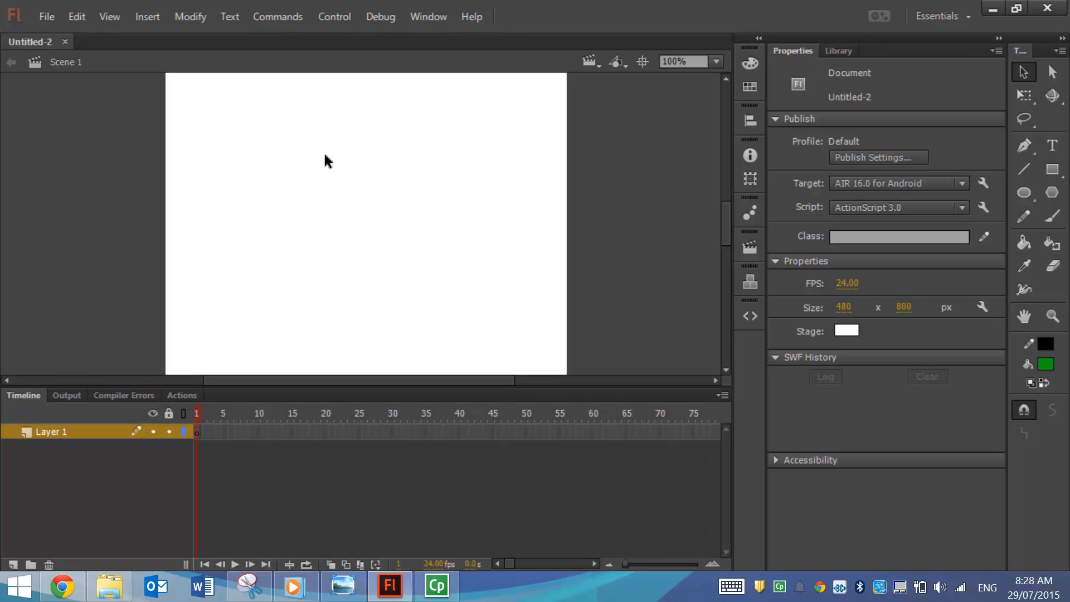
left_click(715, 62)
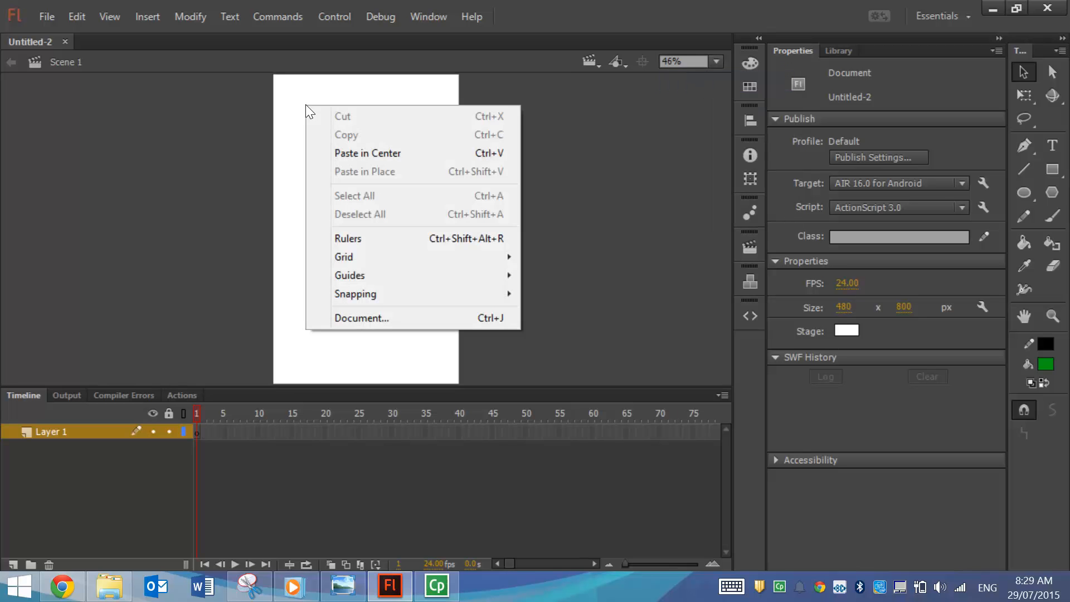
- Paste the monster bitmap in the stage centre and nudge it slightly left
left_click(367, 153)
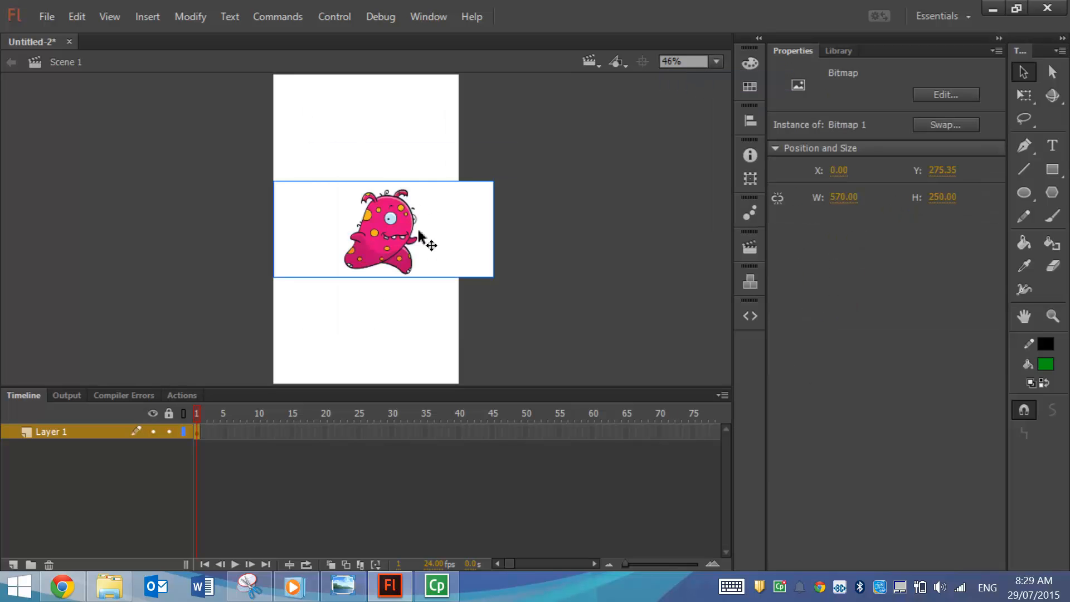
left_click_drag(416, 228, 379, 229)
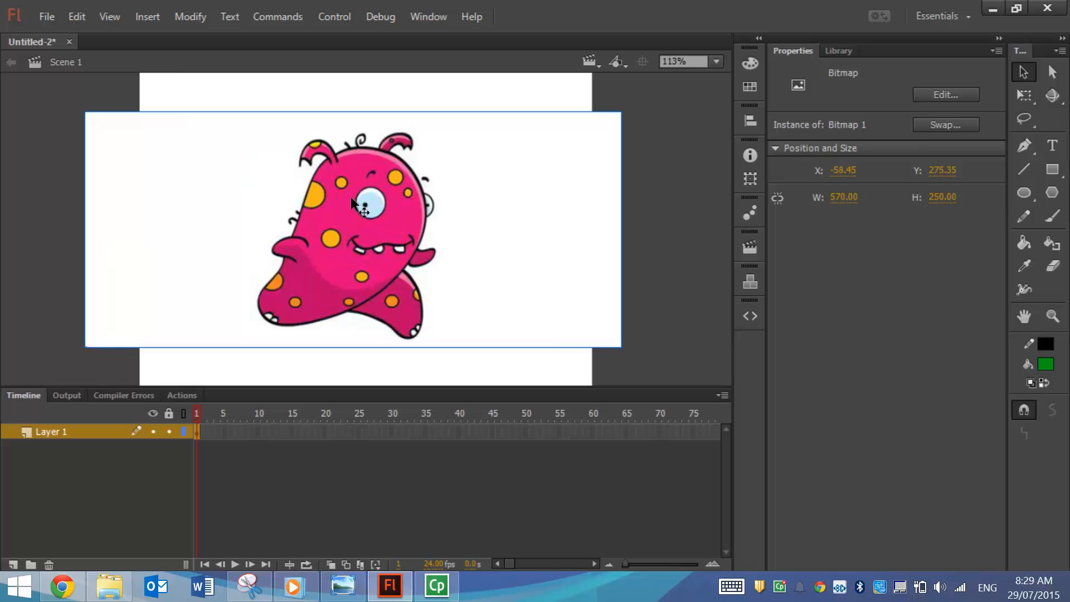
mouse_move(331, 191)
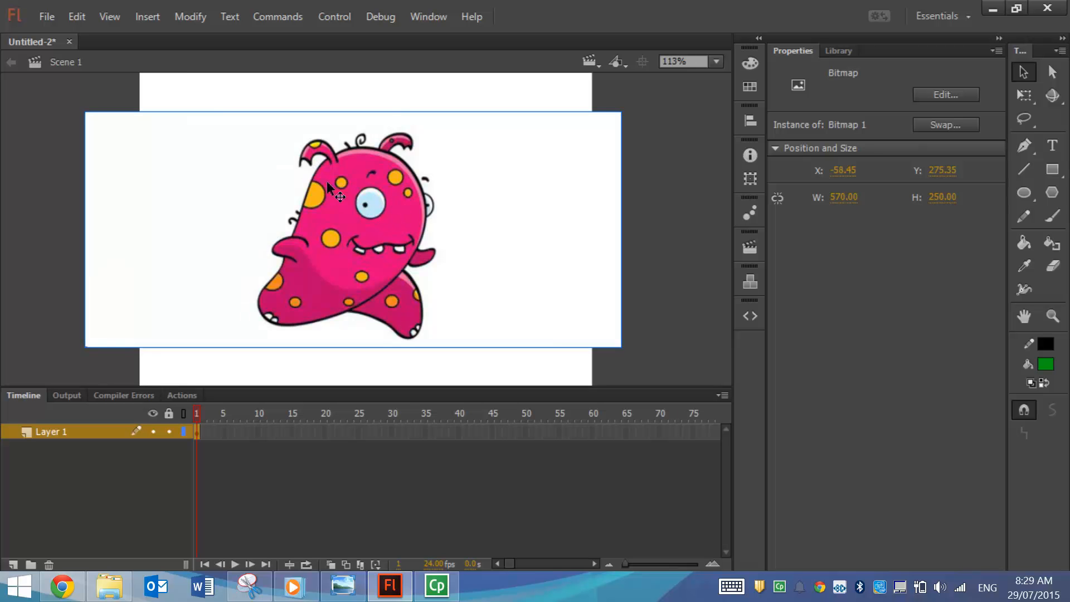
- Bring up Trace Bitmap for the monster (threshold 50, minimum area 8) and move the dialog aside
left_click(190, 16)
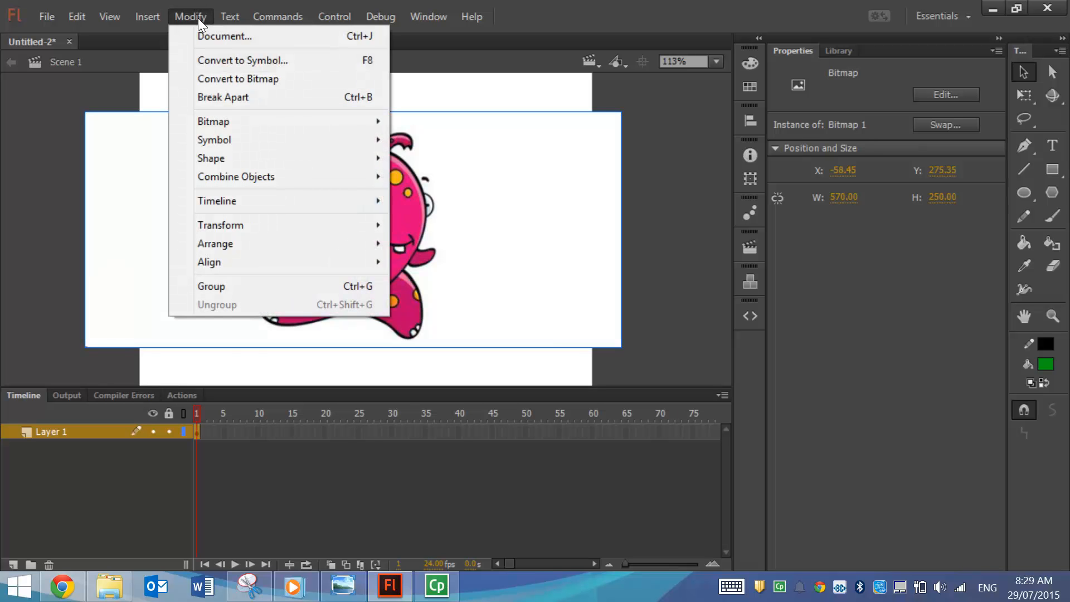
mouse_move(213, 121)
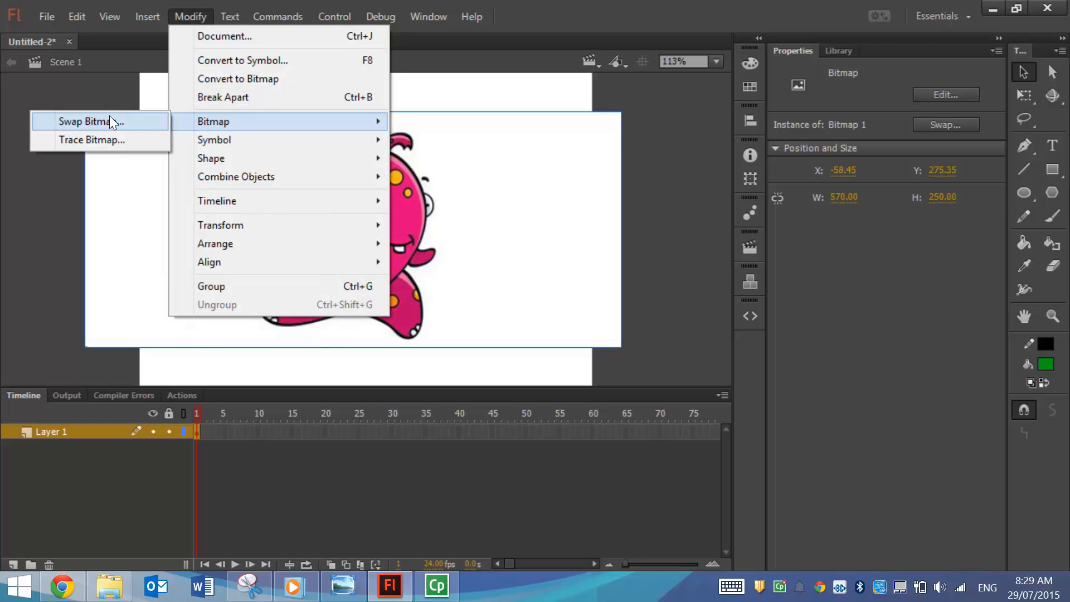
left_click(92, 140)
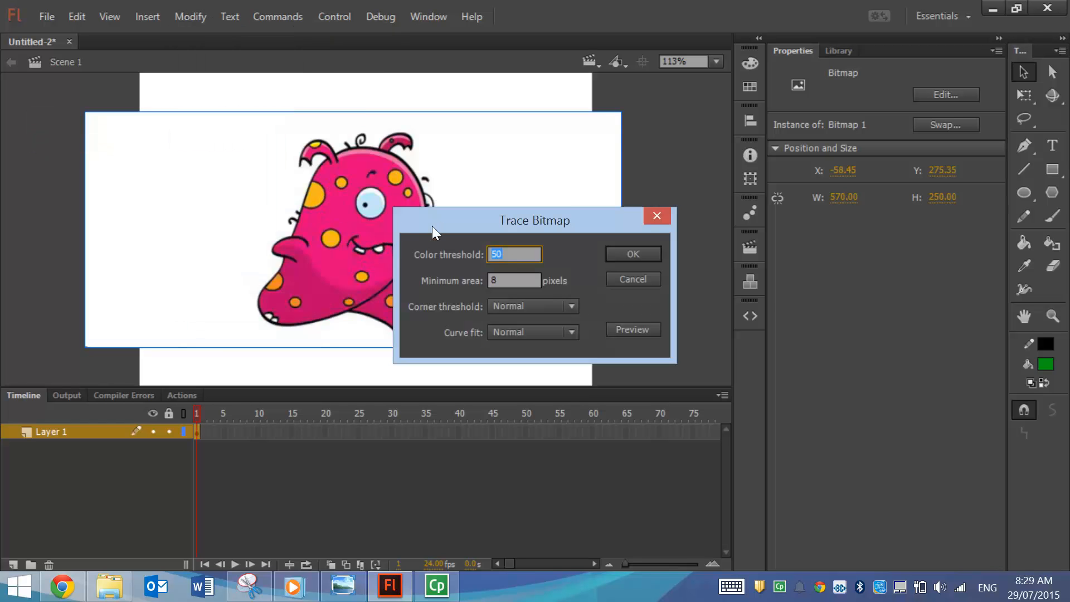
left_click_drag(535, 219, 788, 112)
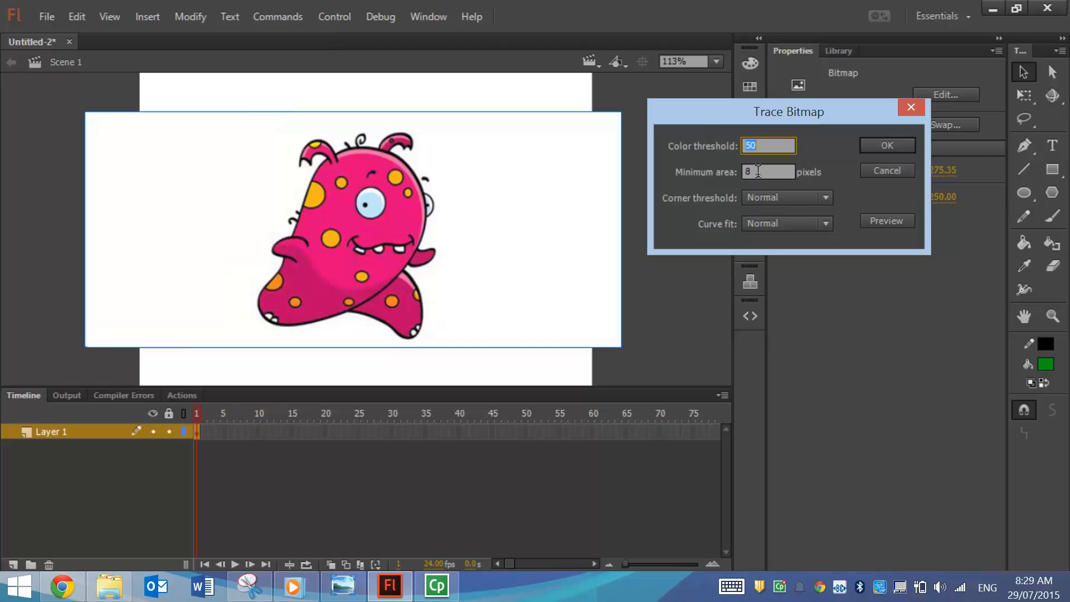
mouse_move(763, 158)
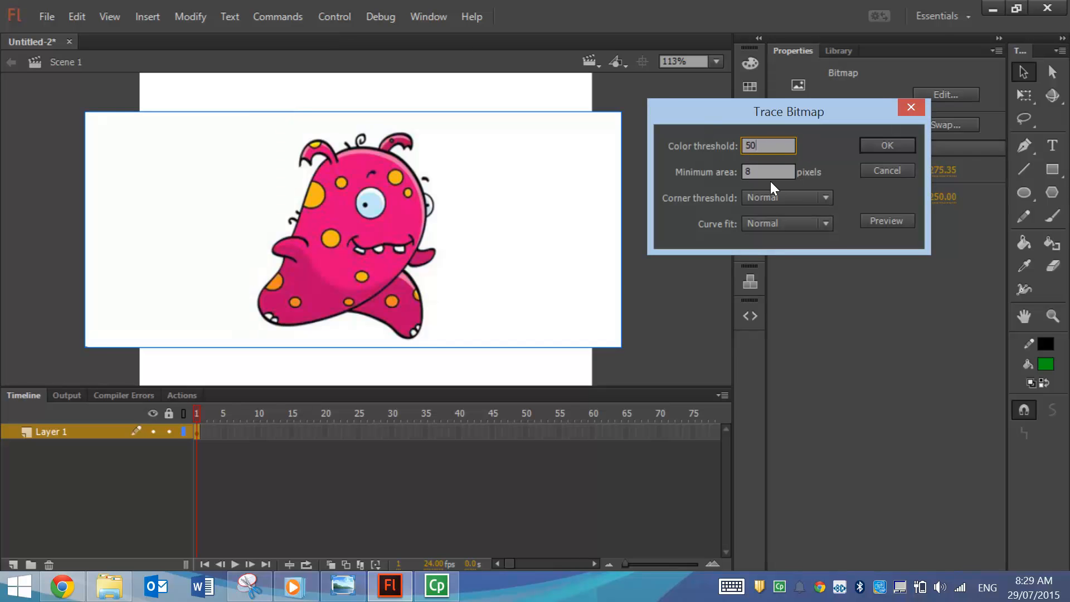
left_click(768, 171)
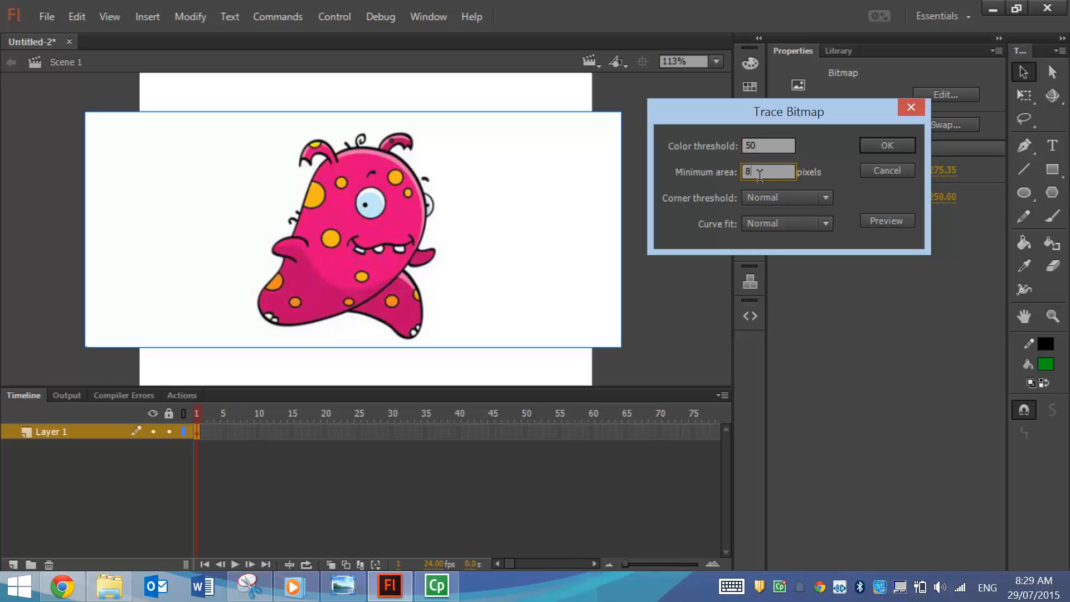
mouse_move(798, 203)
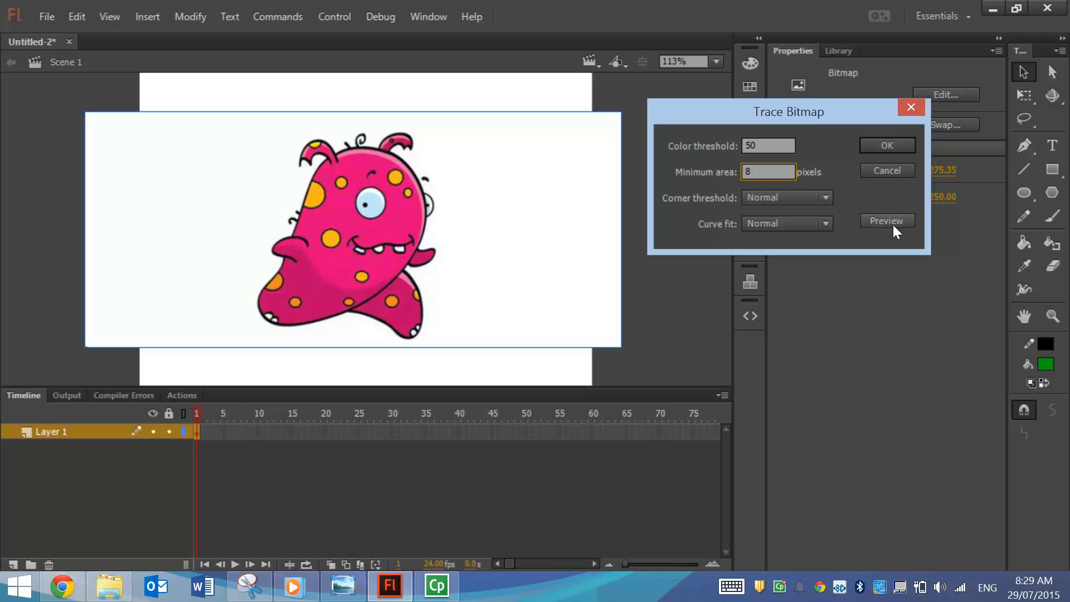
- Preview the trace at color threshold 50, then again with it raised to 150
left_click(887, 220)
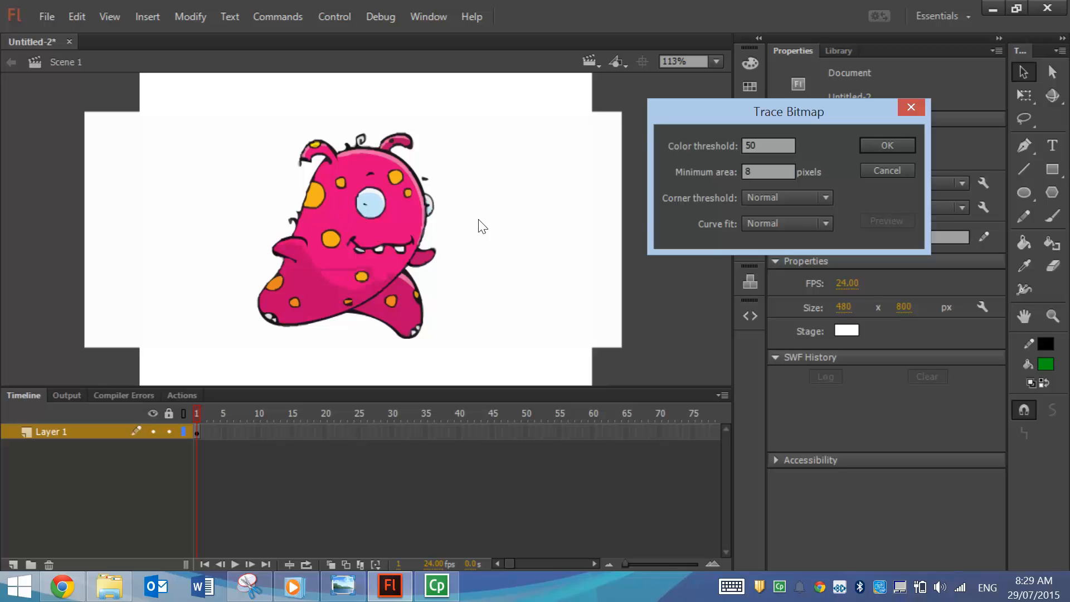
mouse_move(770, 143)
type("150")
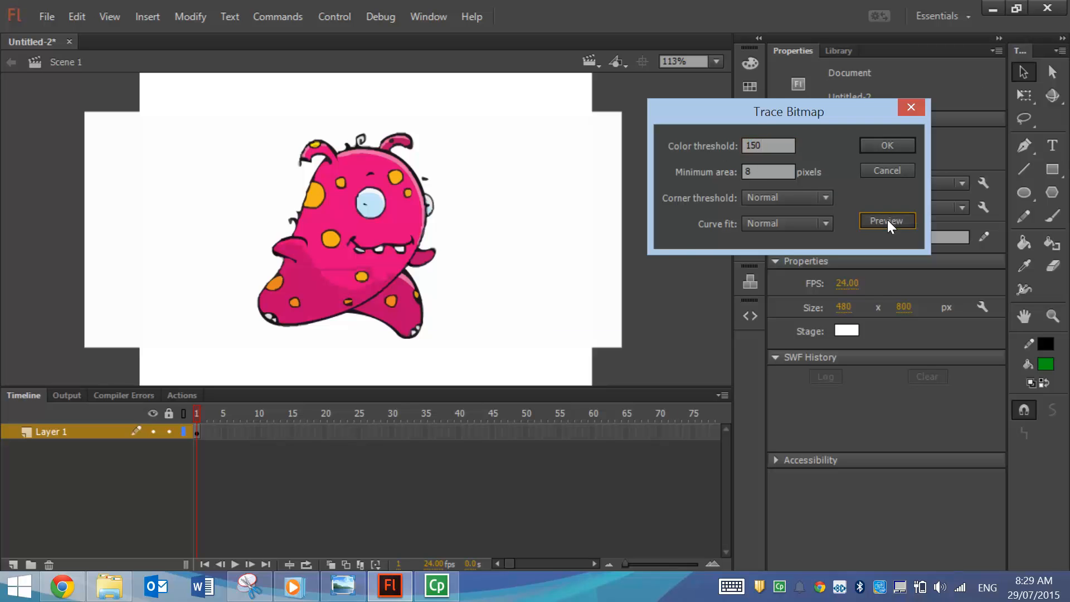
left_click(887, 221)
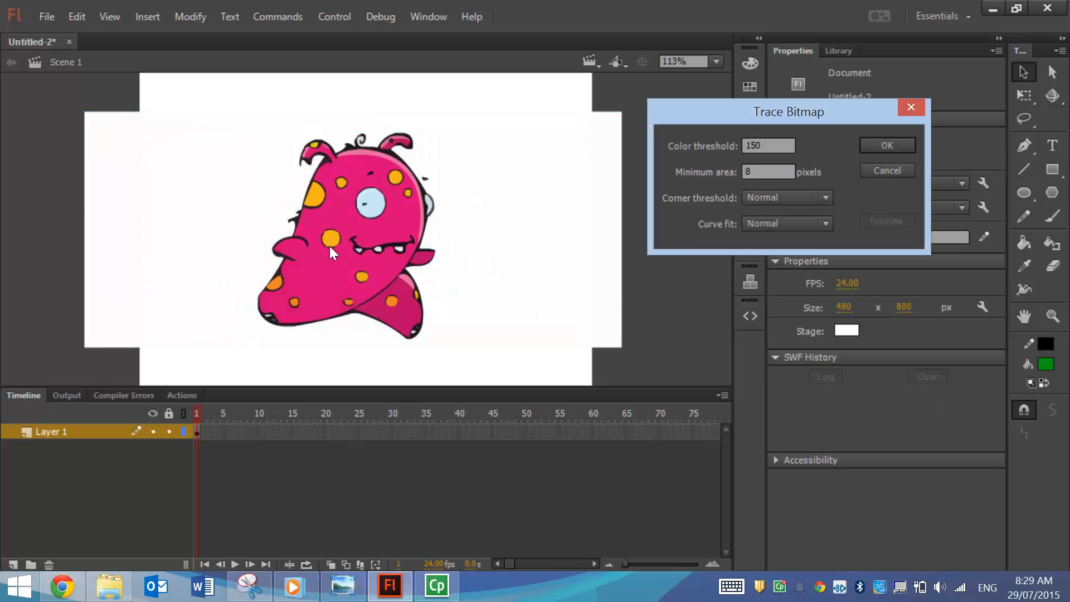
mouse_move(445, 291)
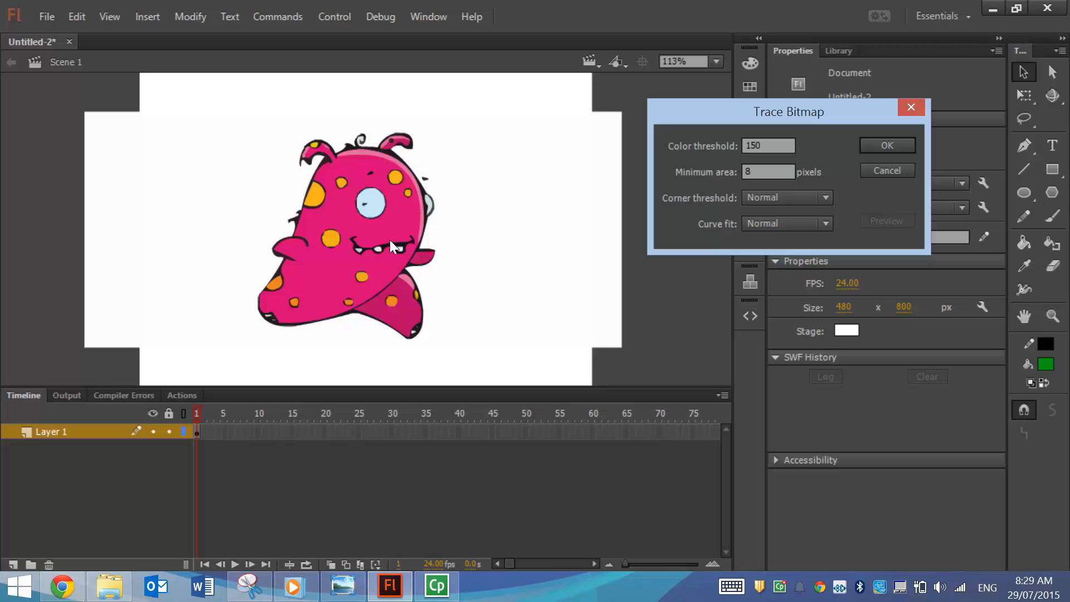
mouse_move(375, 222)
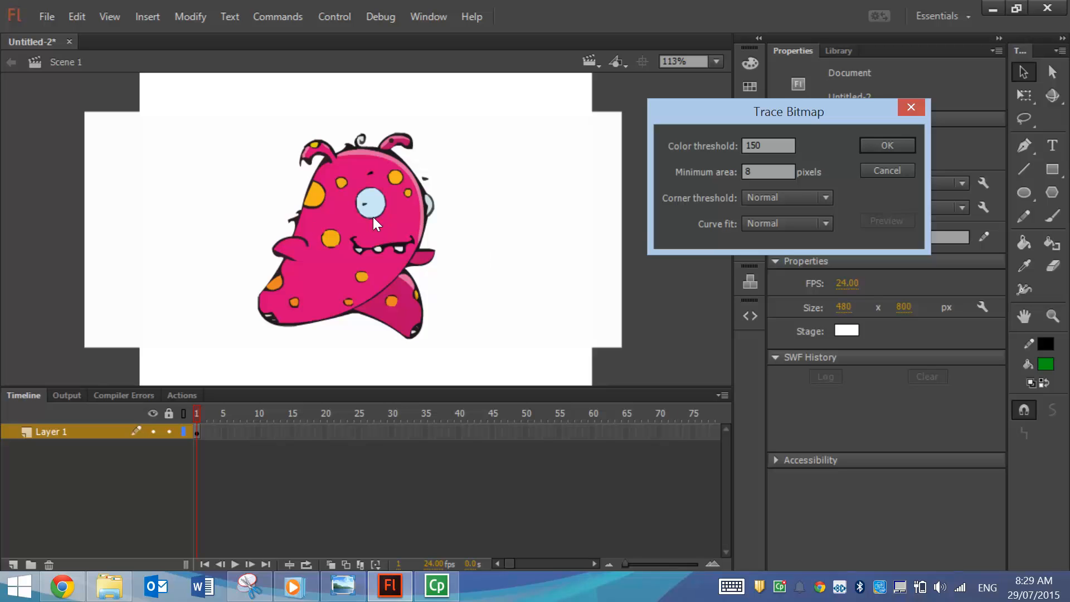
- Try Smooth and Pixels curve fits with previews, then settle the curve fit on Tight
left_click(825, 198)
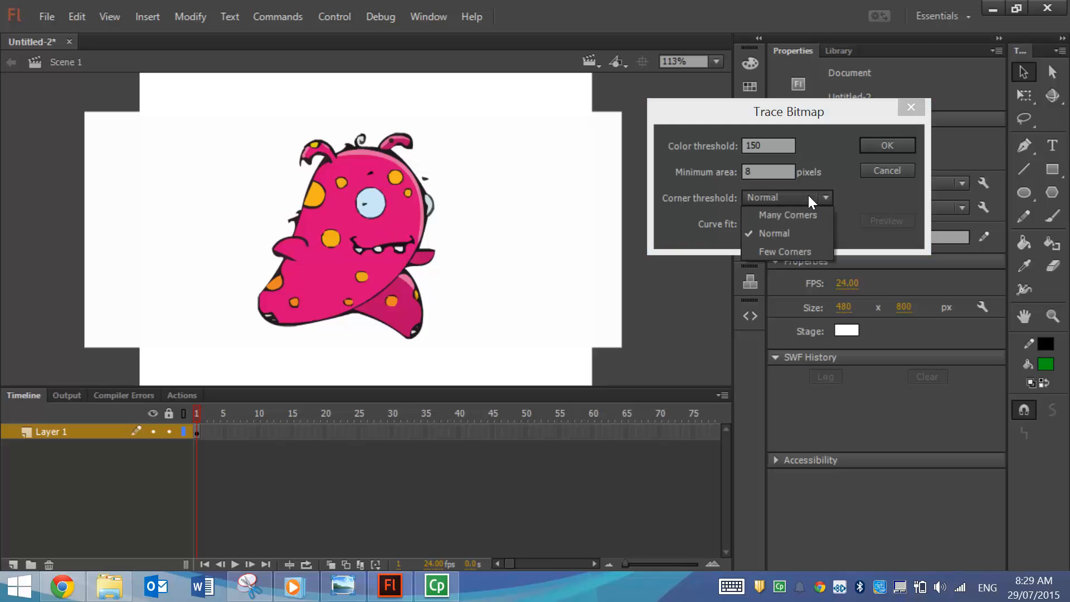
left_click(826, 223)
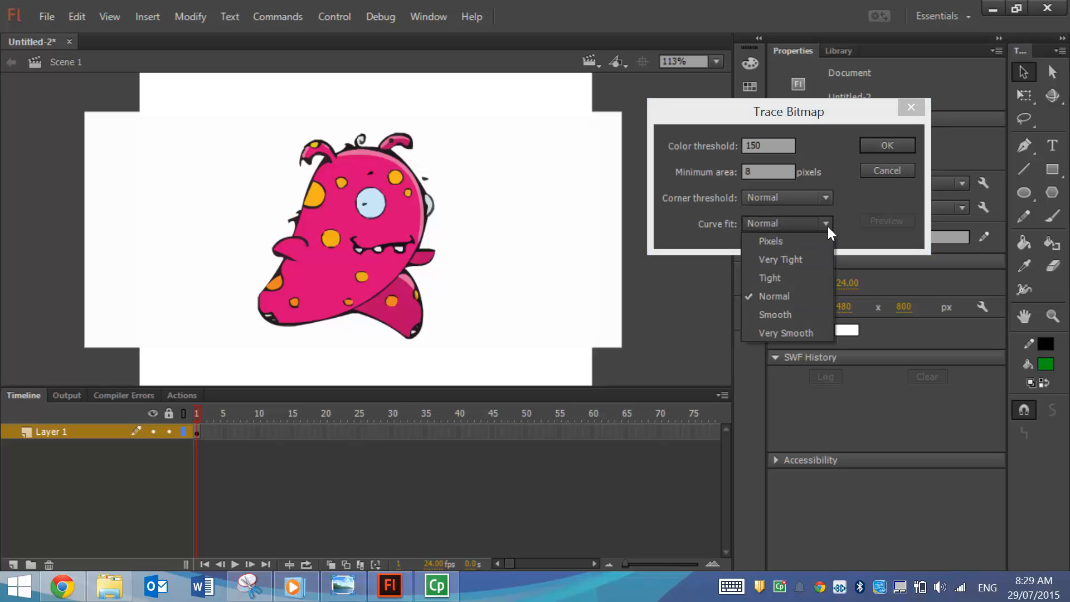
left_click(775, 315)
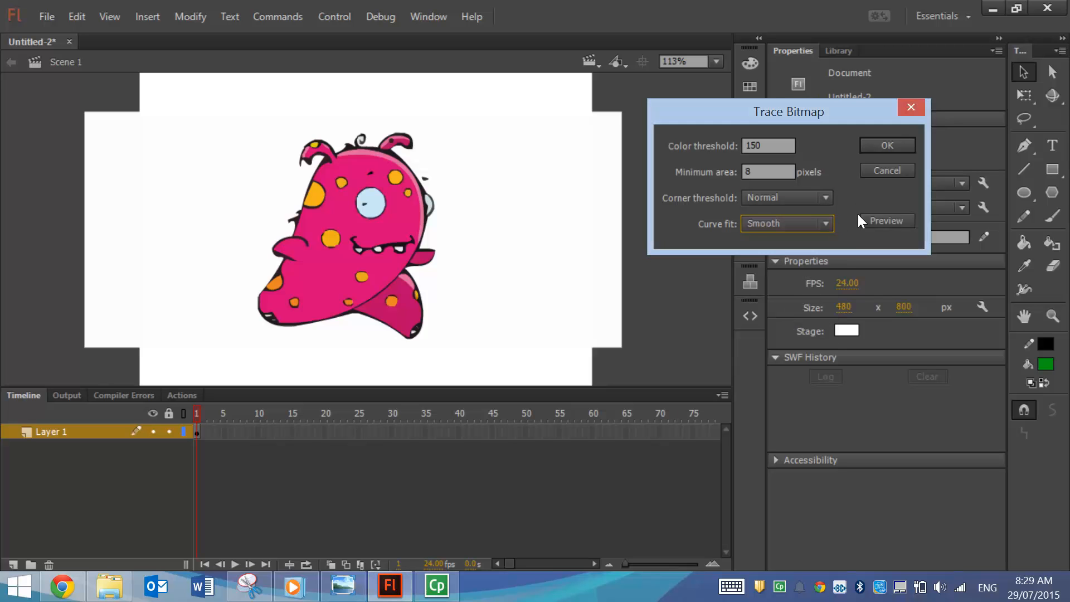
left_click(886, 221)
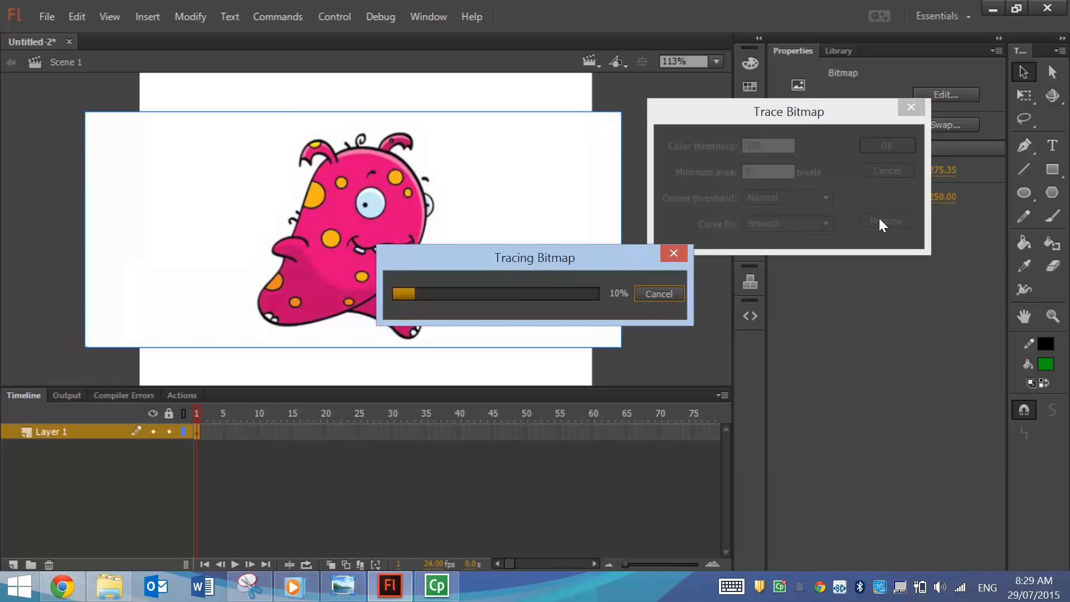
left_click(785, 223)
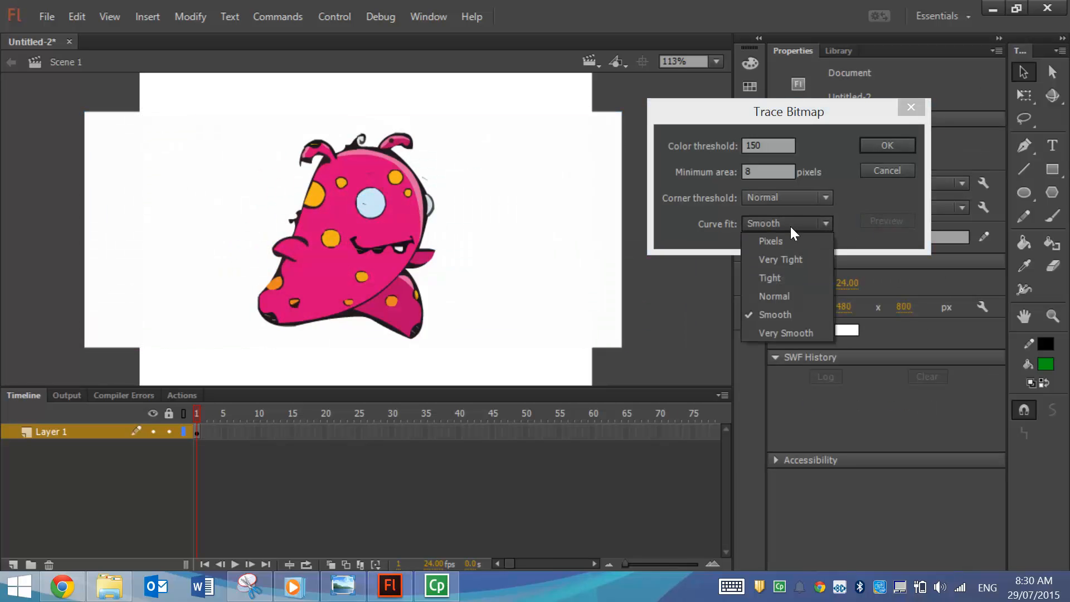
left_click(770, 240)
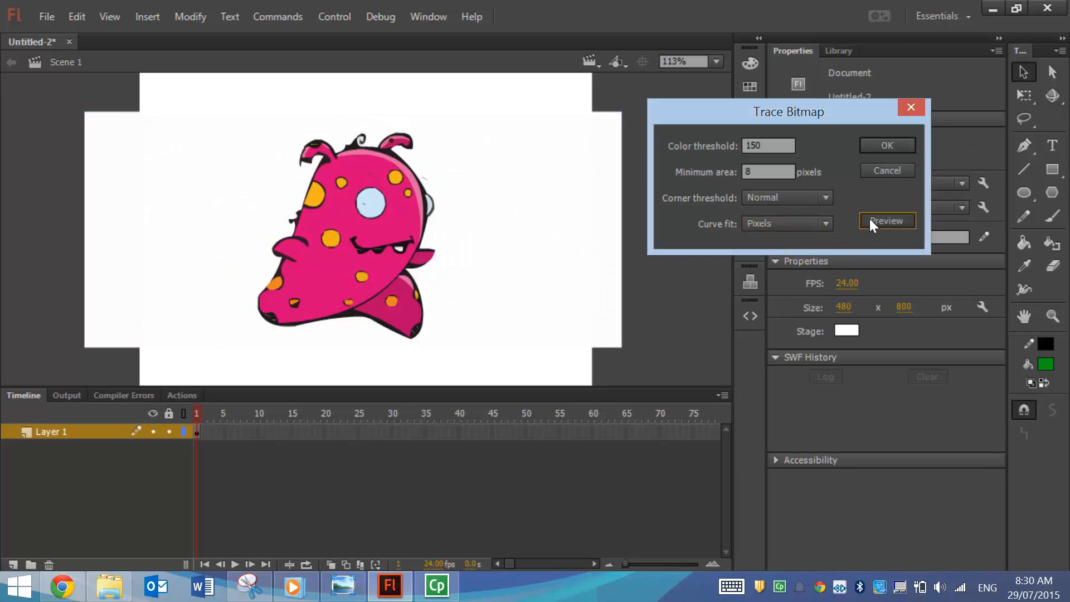
left_click(887, 221)
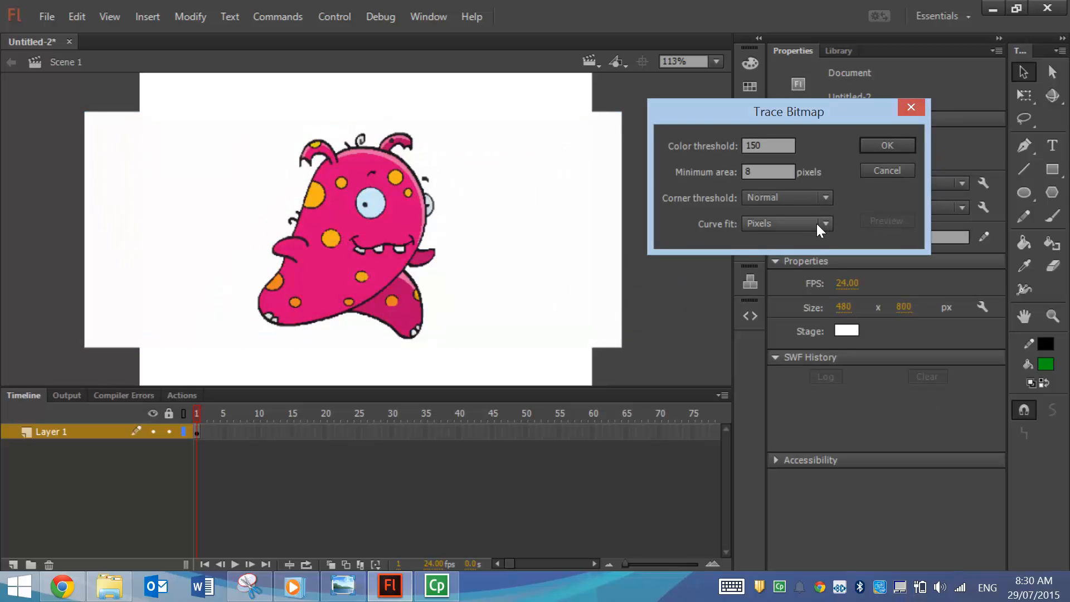
left_click(887, 145)
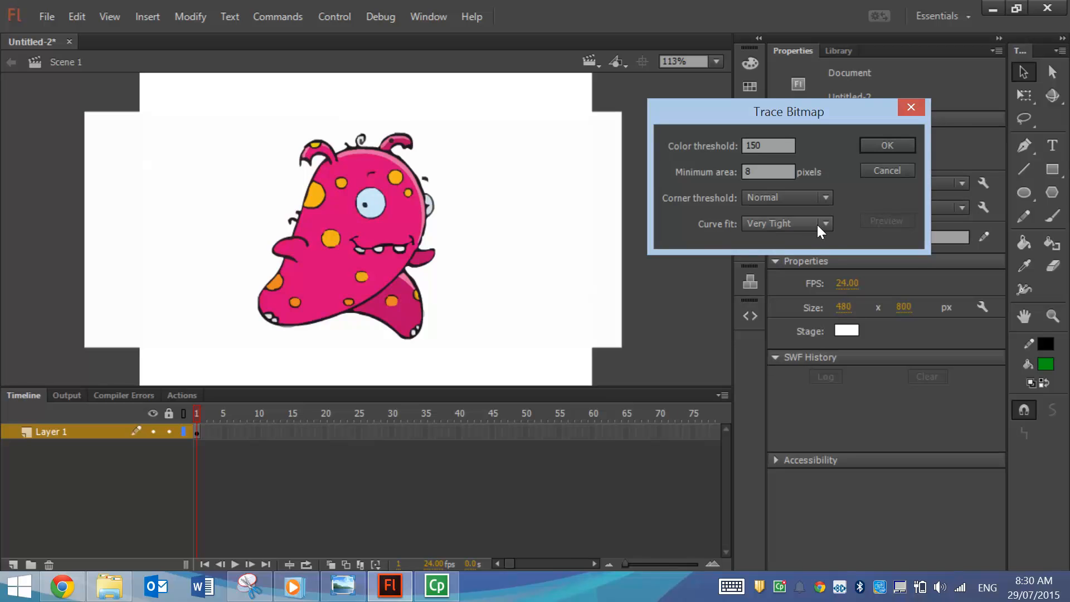
left_click(887, 145)
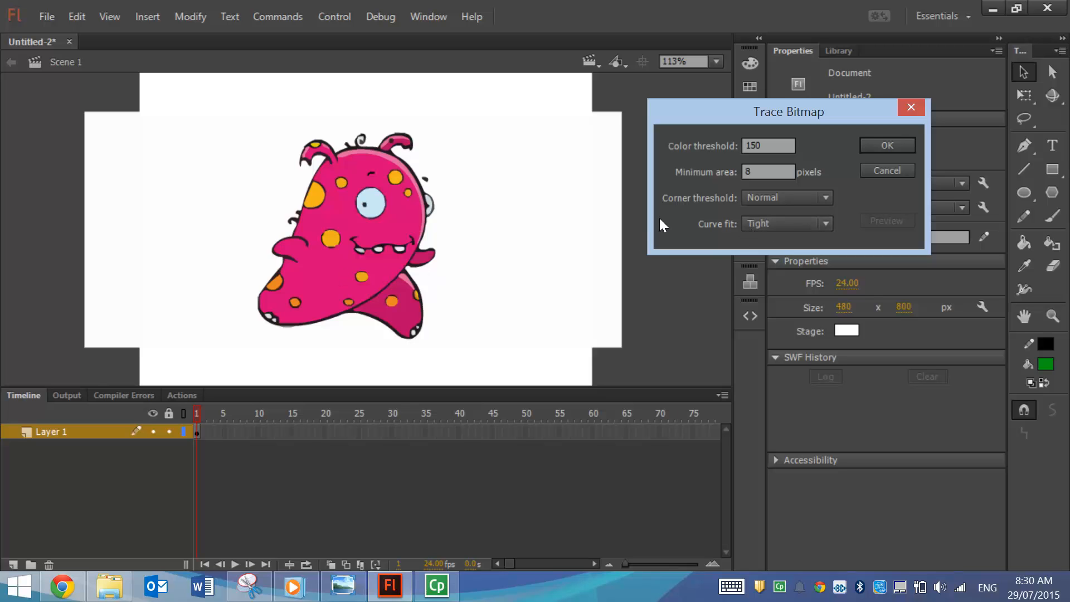
- Set corner threshold to Few Corners and minimum area to 20, previewing the trace
left_click(825, 197)
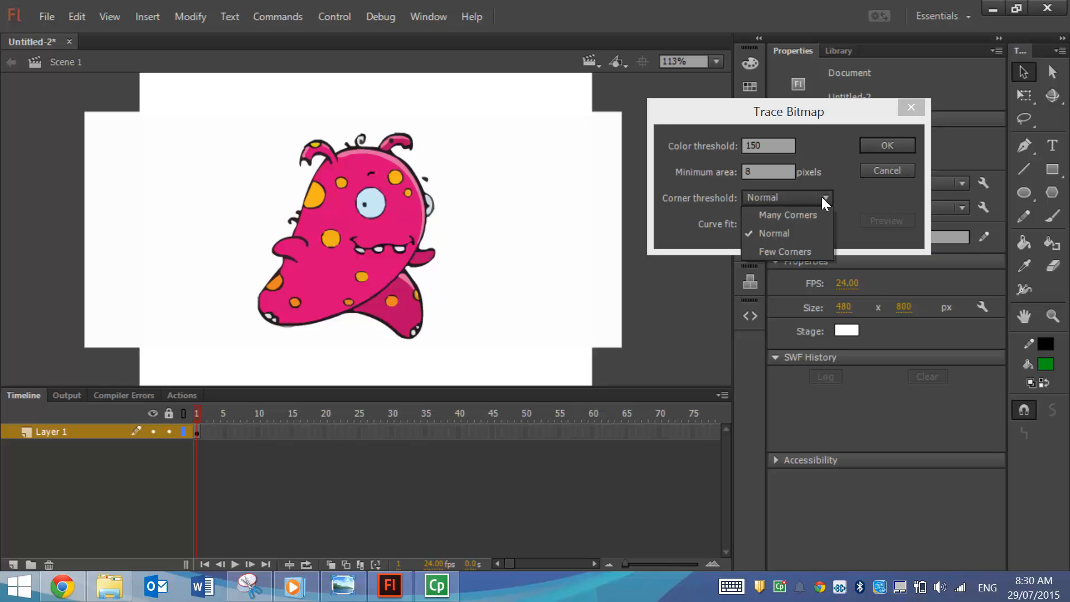
mouse_move(799, 233)
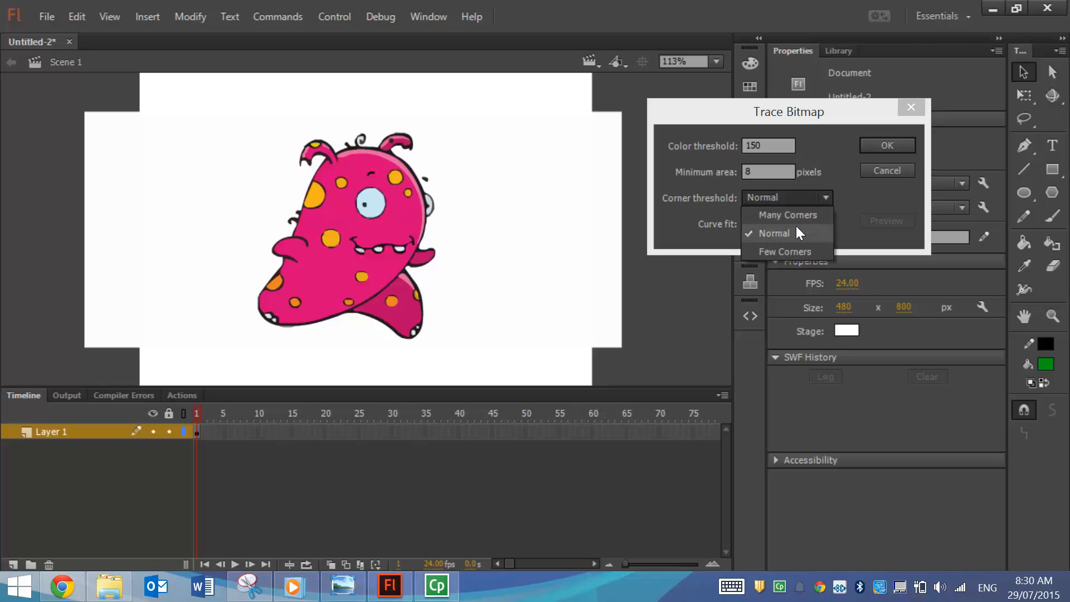
left_click(785, 252)
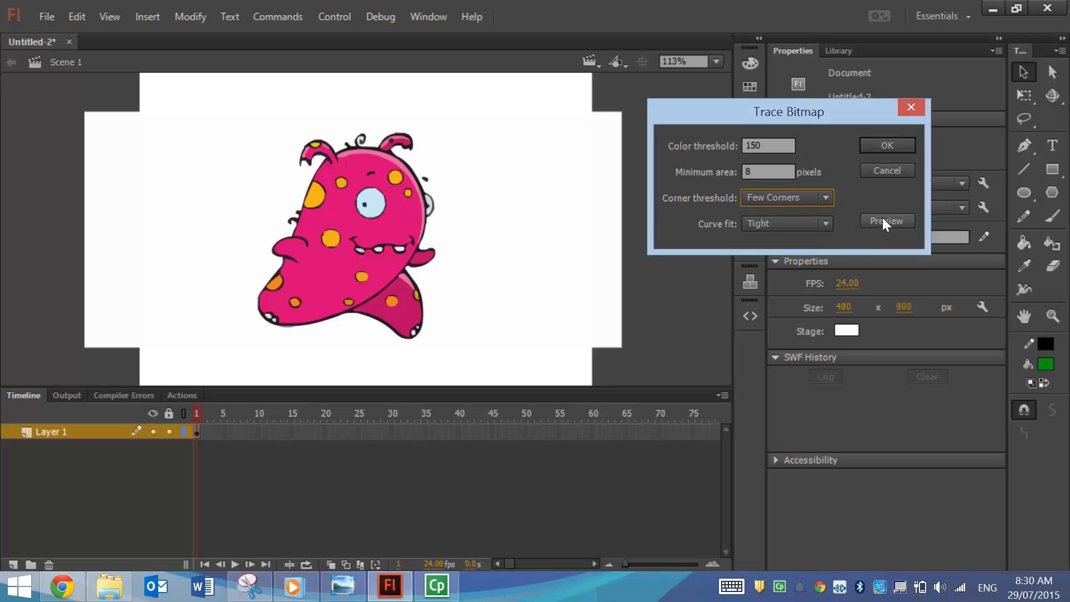
left_click(886, 221)
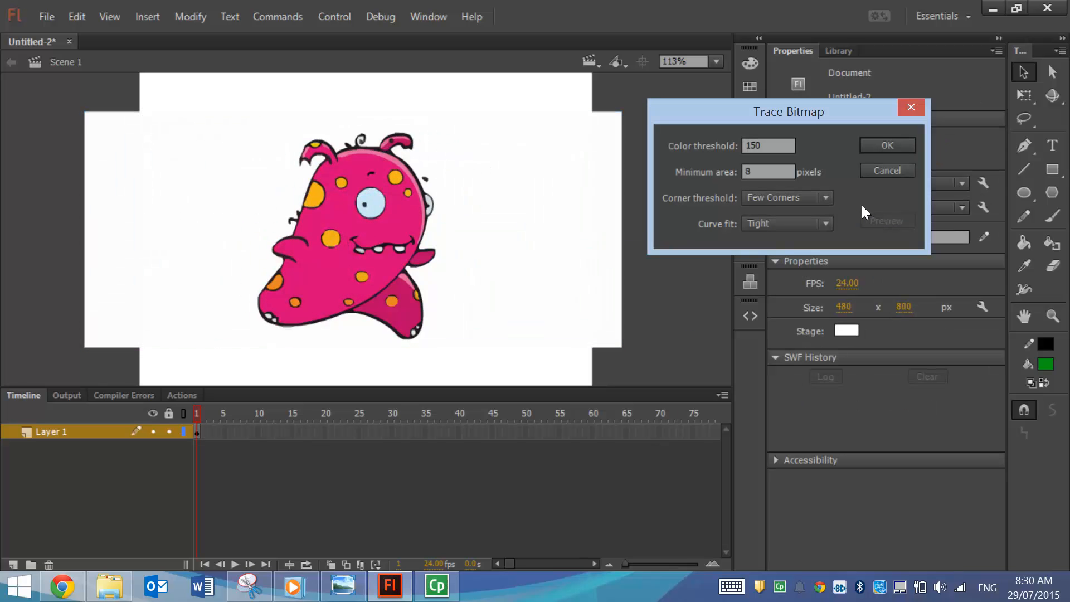
left_click(768, 171)
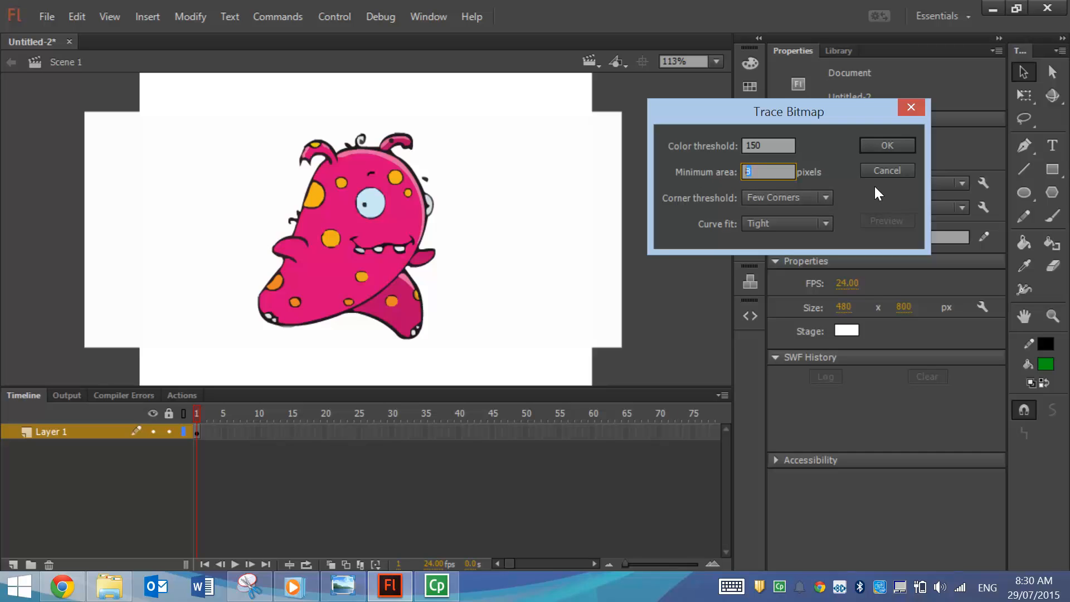
left_click(887, 145)
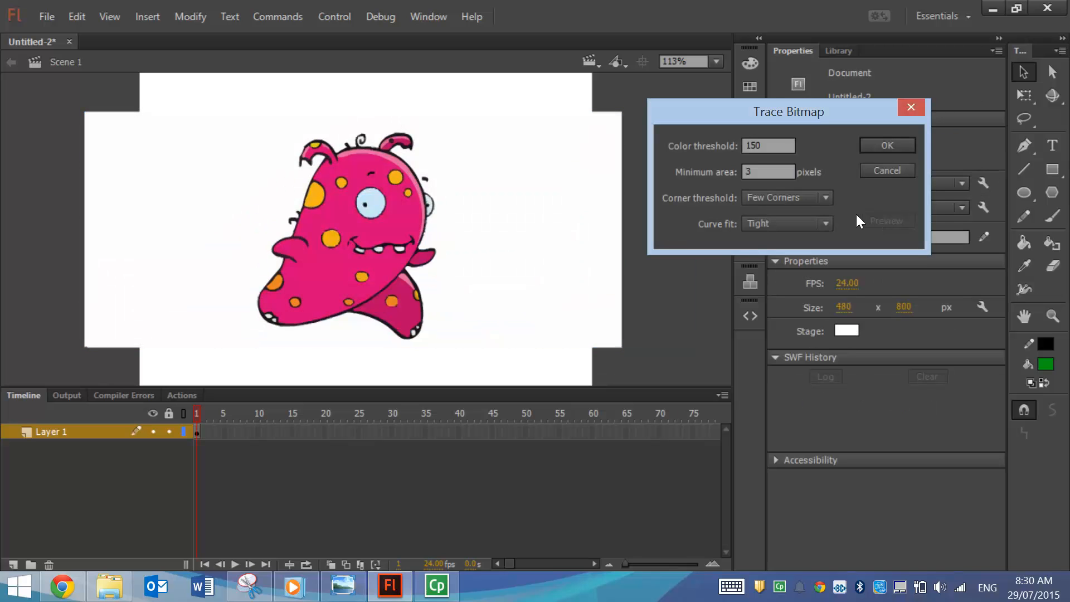
left_click(767, 171)
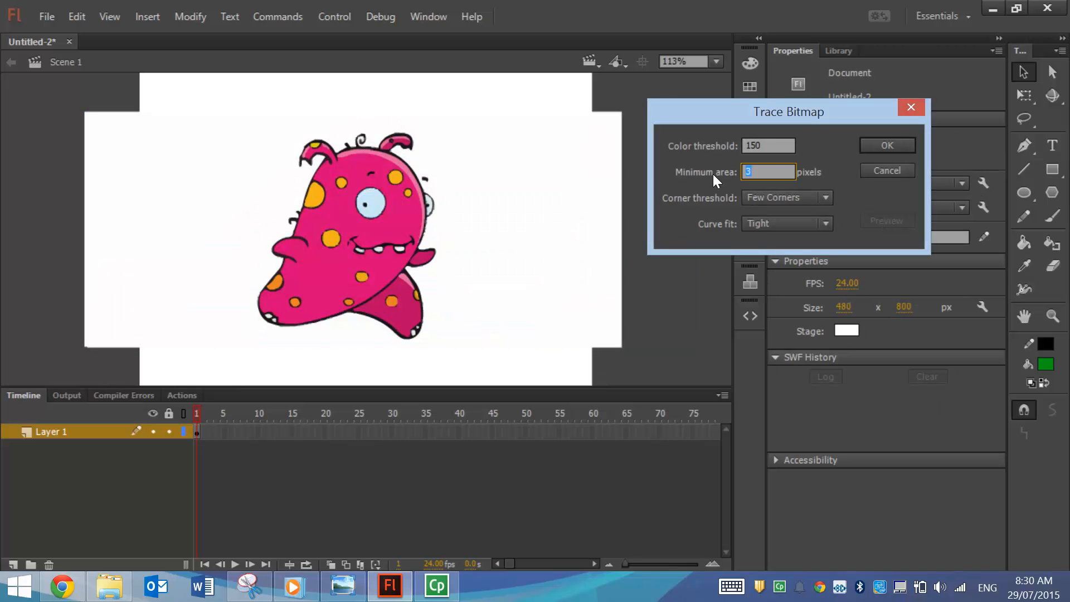
type("20")
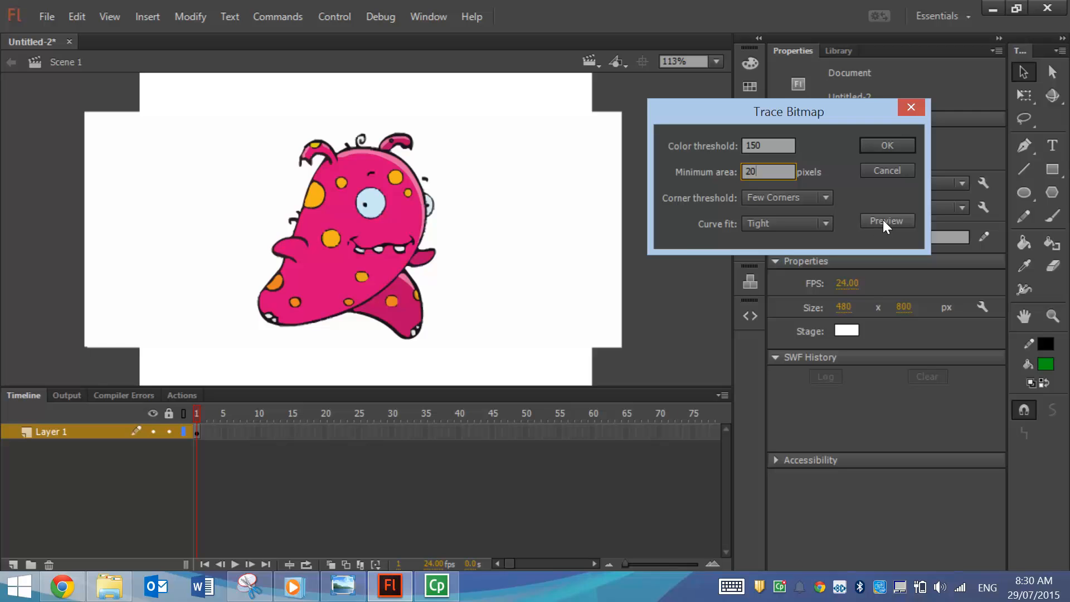
left_click(887, 221)
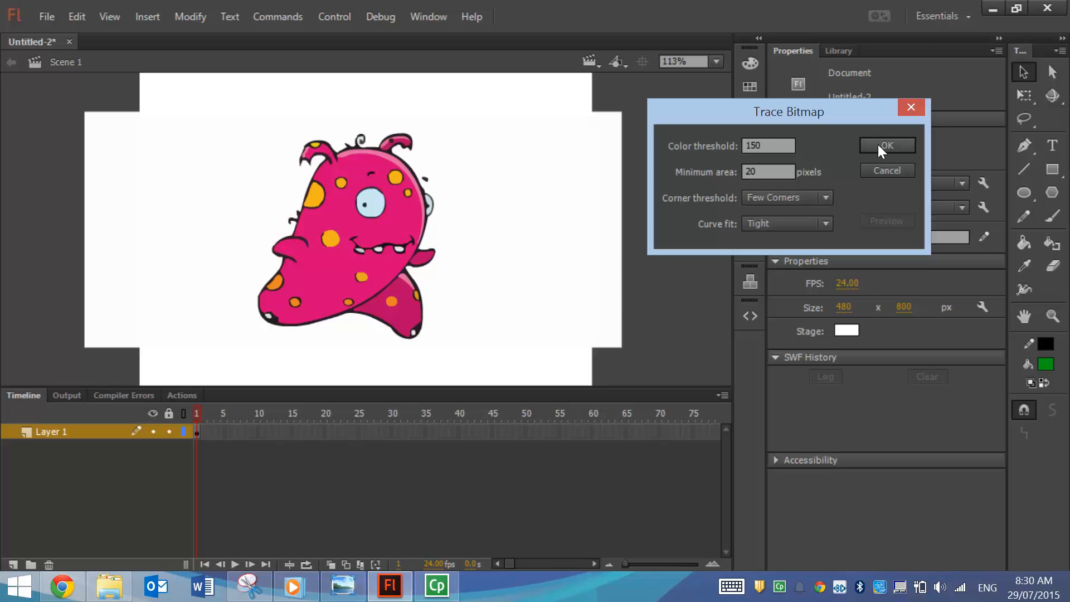
- Apply the trace, delete the white background shapes, and select the whole monster
left_click(885, 146)
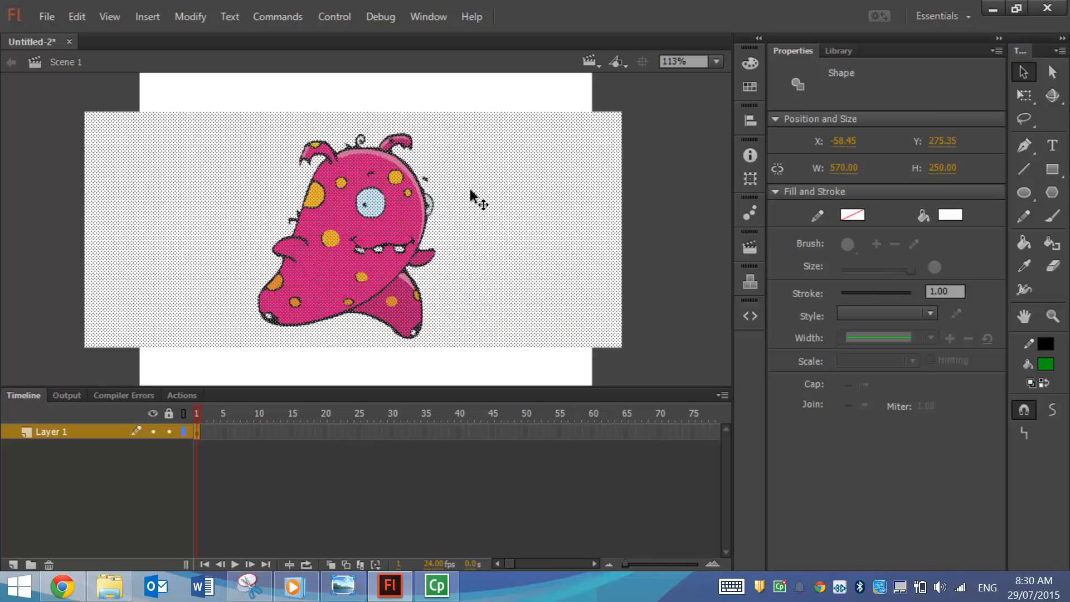
mouse_move(486, 189)
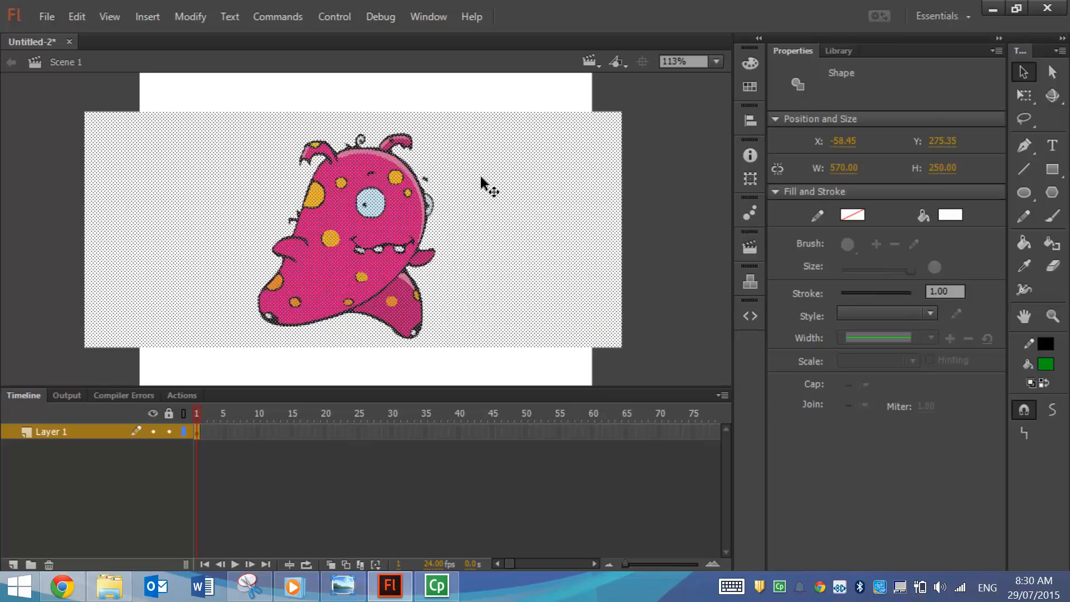
mouse_move(652, 169)
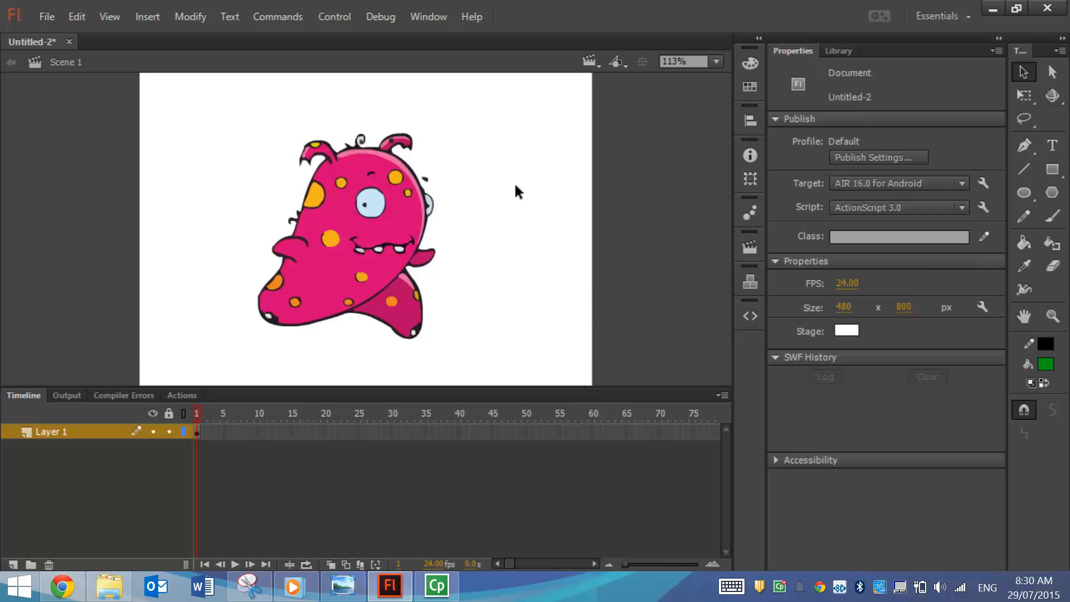
left_click(369, 228)
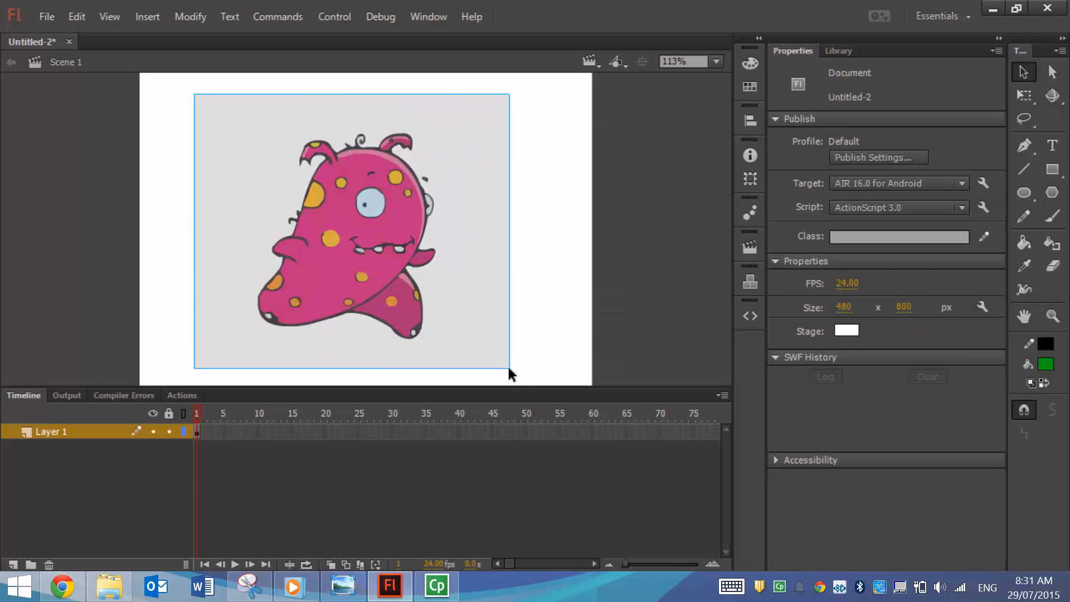
- Convert the traced monster to a Movie Clip symbol named monster
left_click(190, 16)
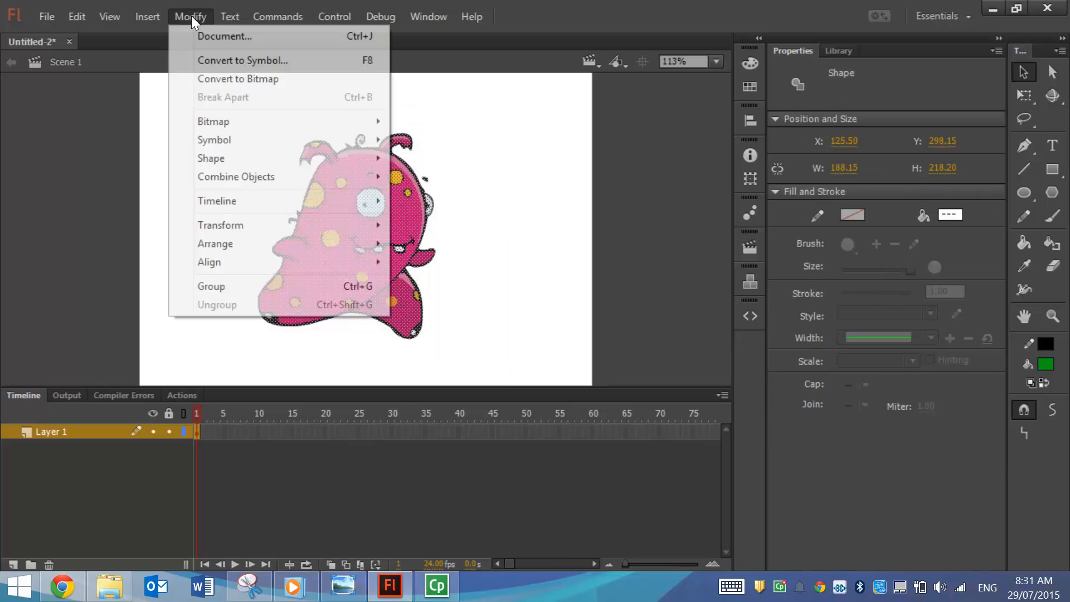
left_click(243, 60)
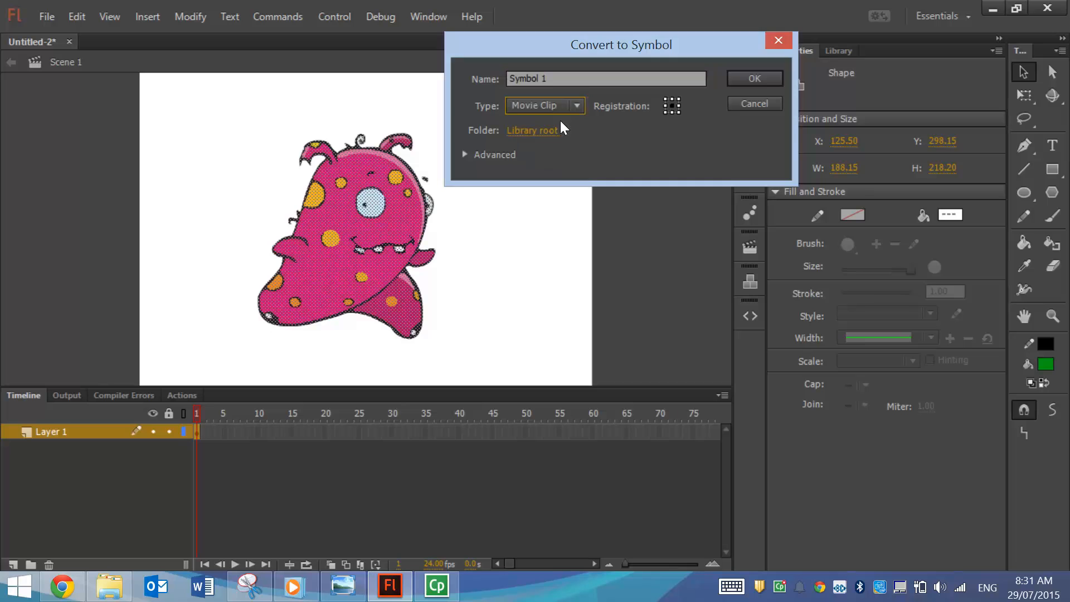
left_click(544, 105)
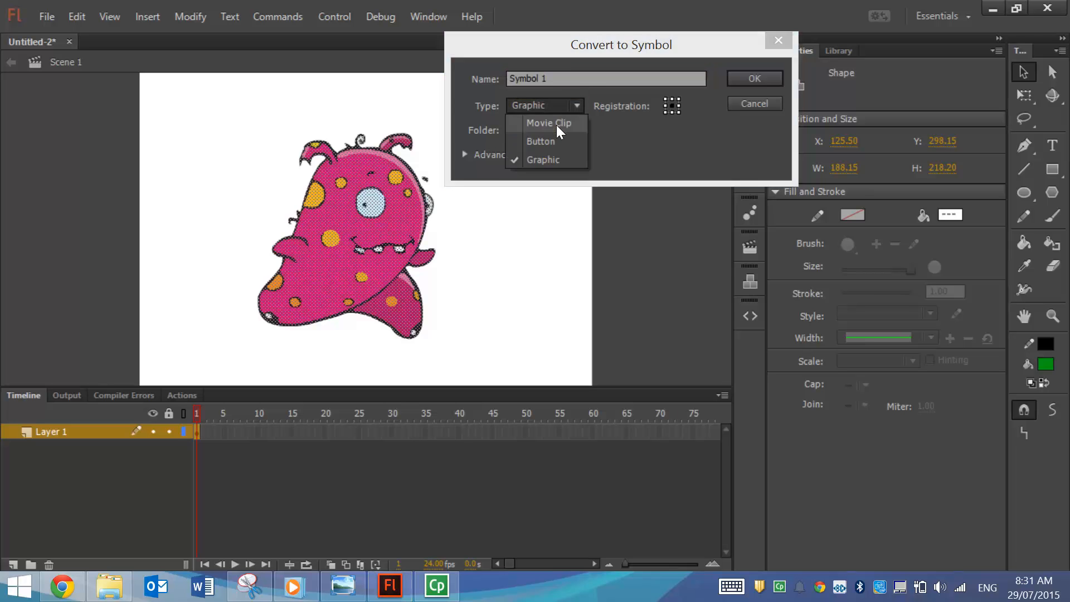
left_click(549, 122)
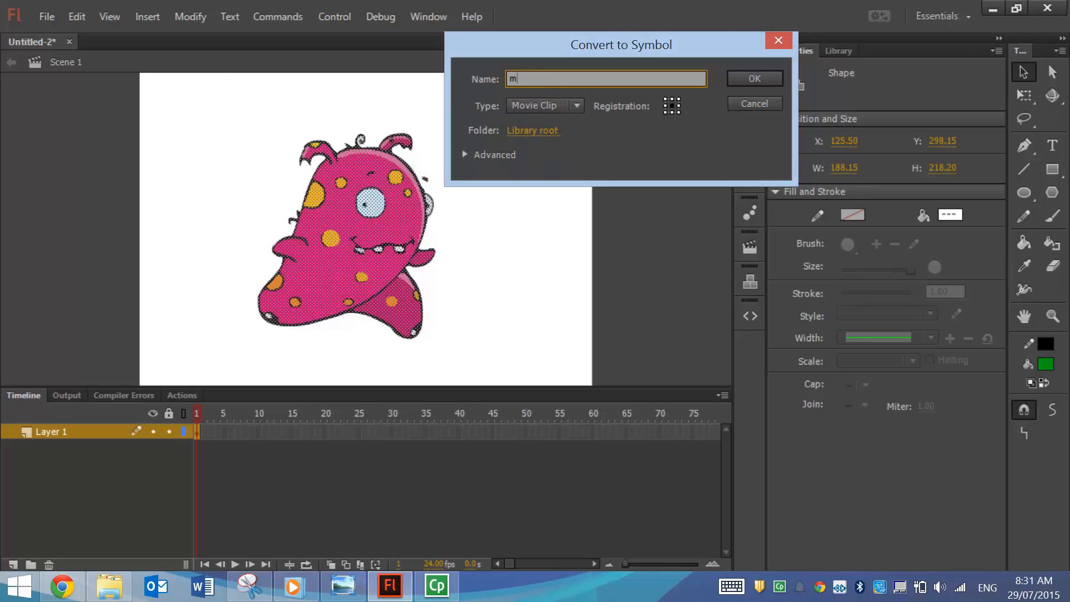
left_click(754, 78)
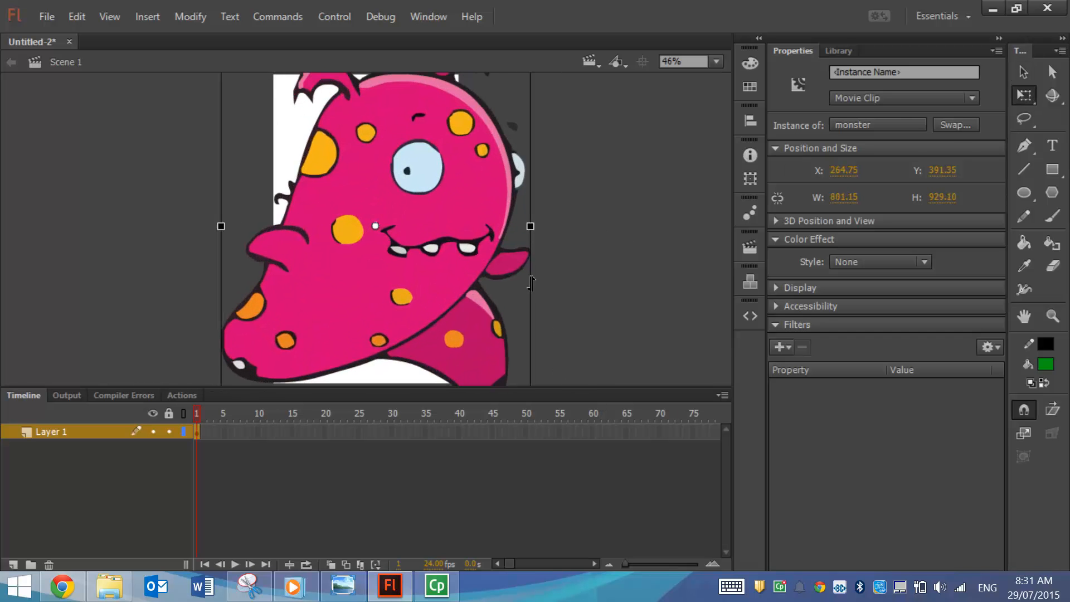
- Scale the monster movie clip up to fill the 480 by 800 stage
left_click(714, 61)
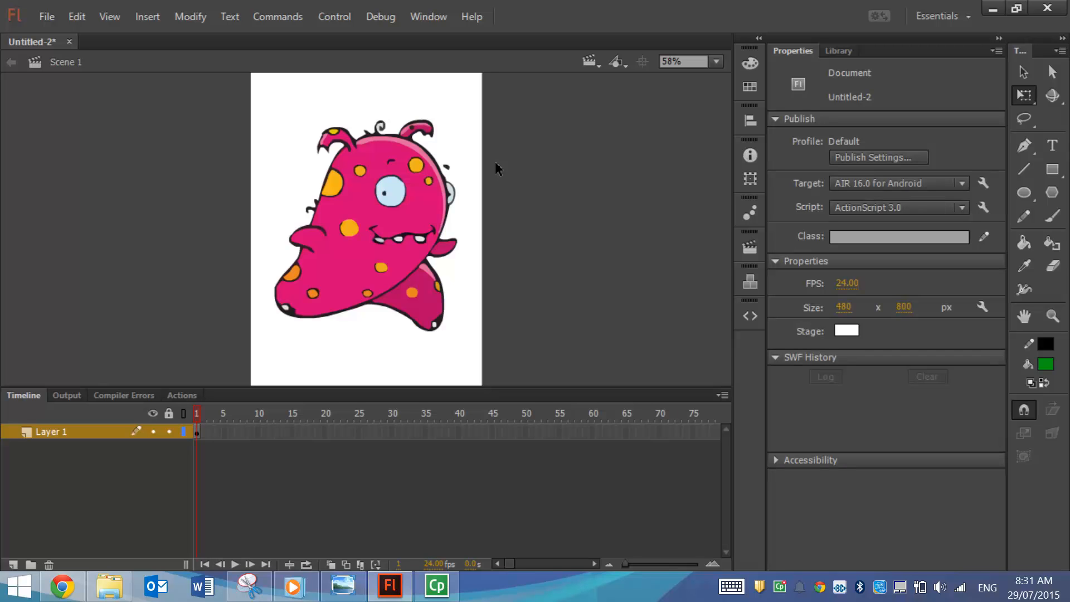
mouse_move(410, 188)
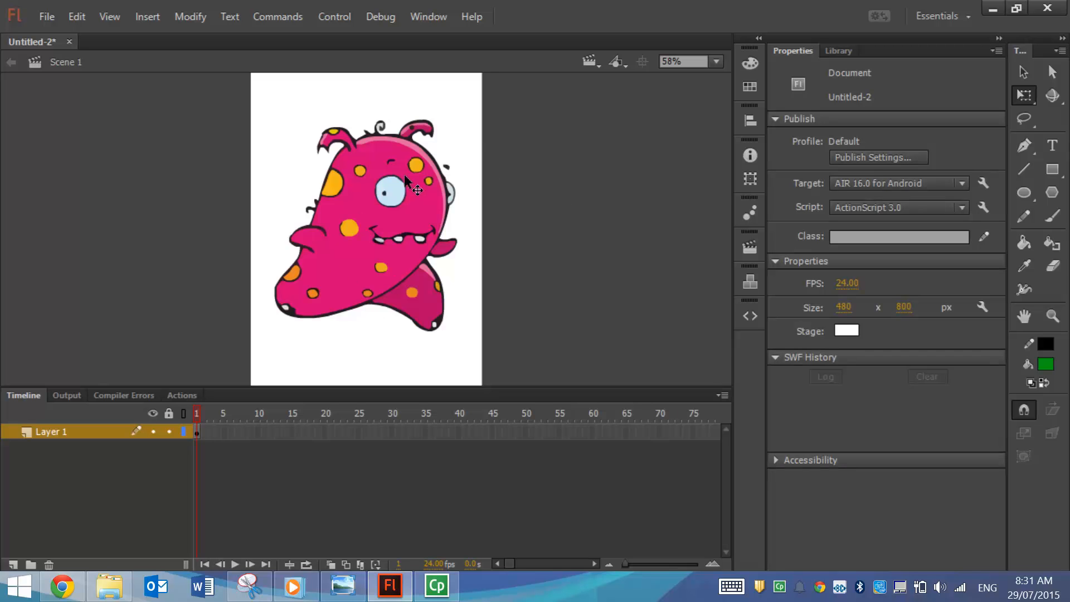
mouse_move(420, 228)
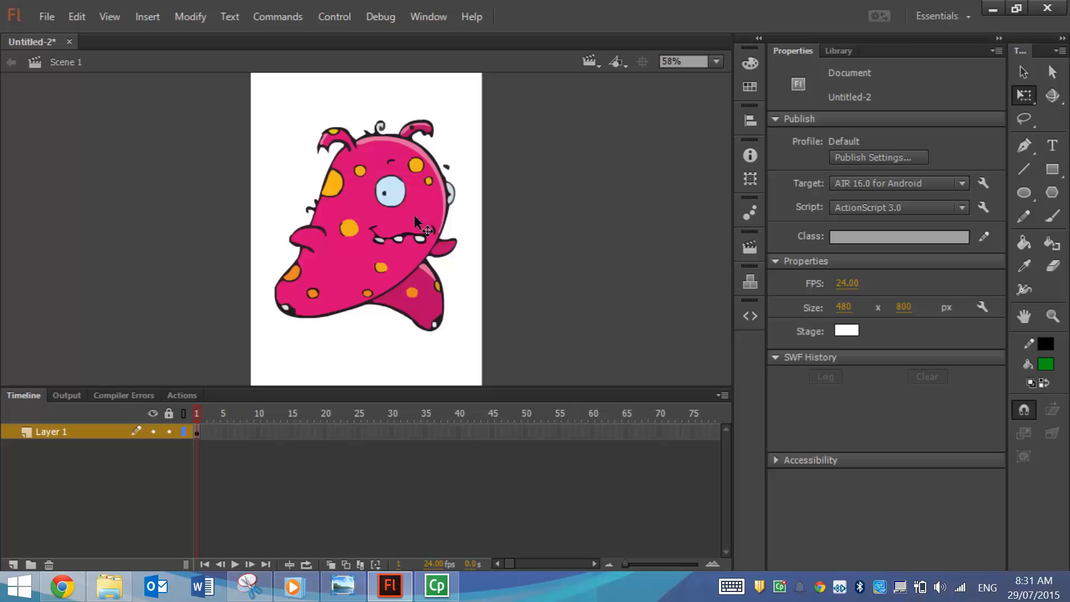
mouse_move(515, 235)
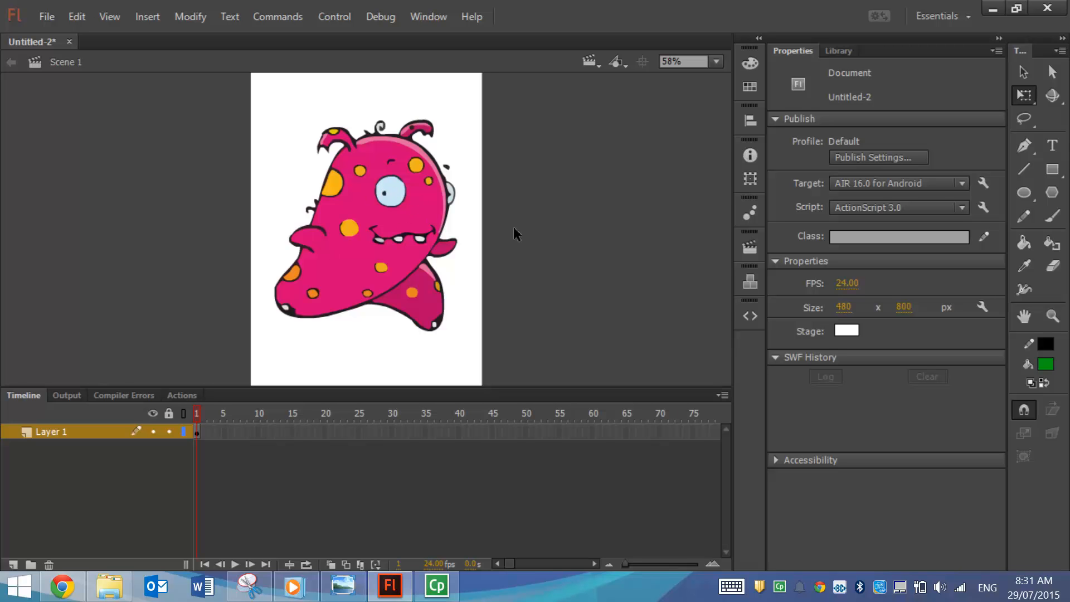
mouse_move(508, 282)
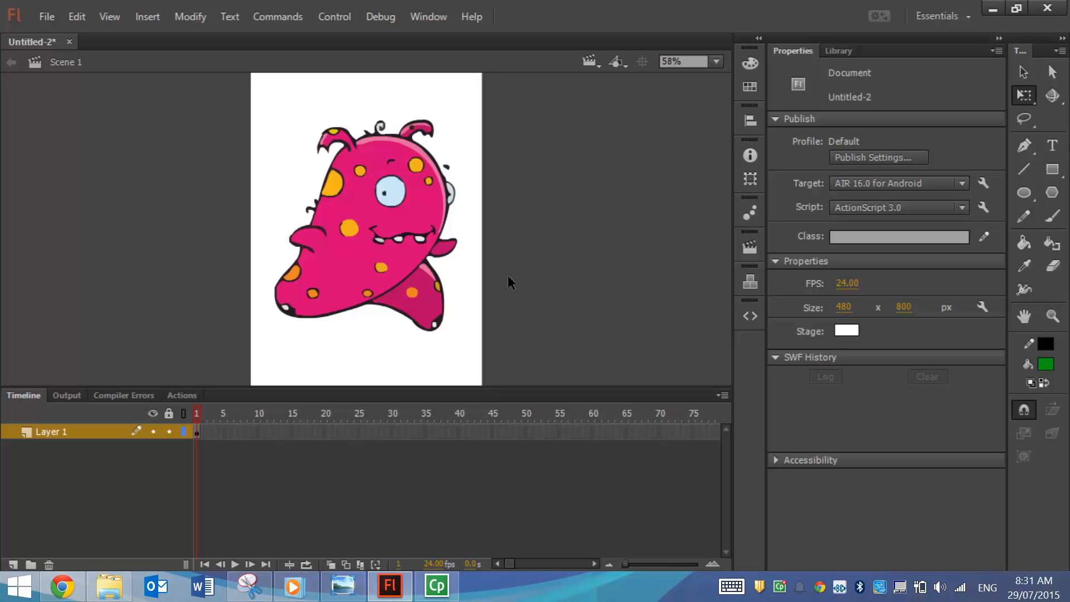
mouse_move(468, 594)
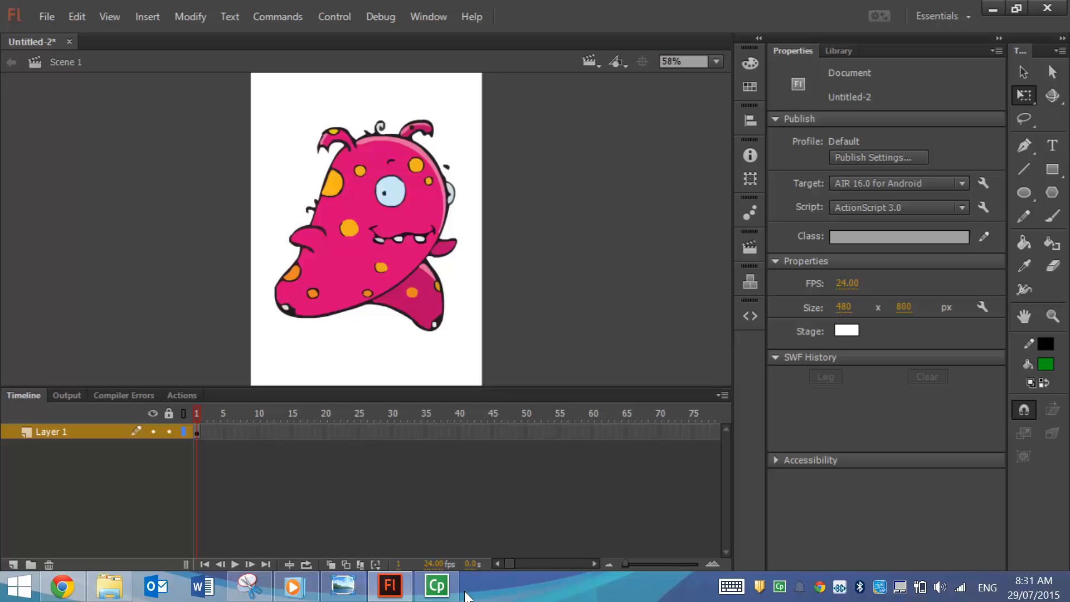